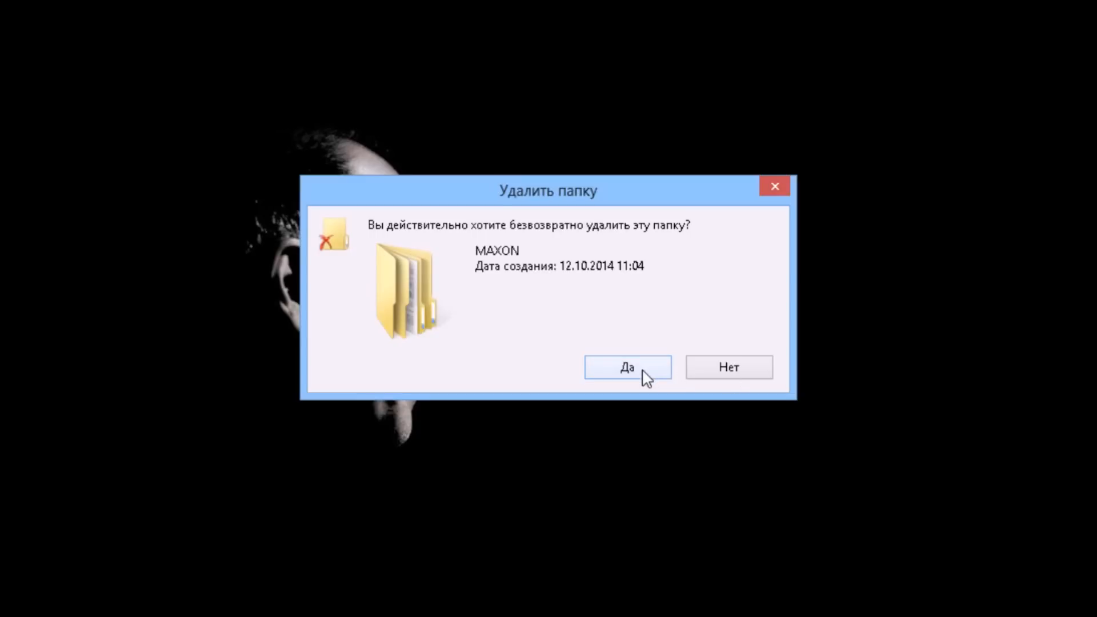
Step: Confirm the prompt with Да to permanently delete the MAXON folder
left_click(627, 367)
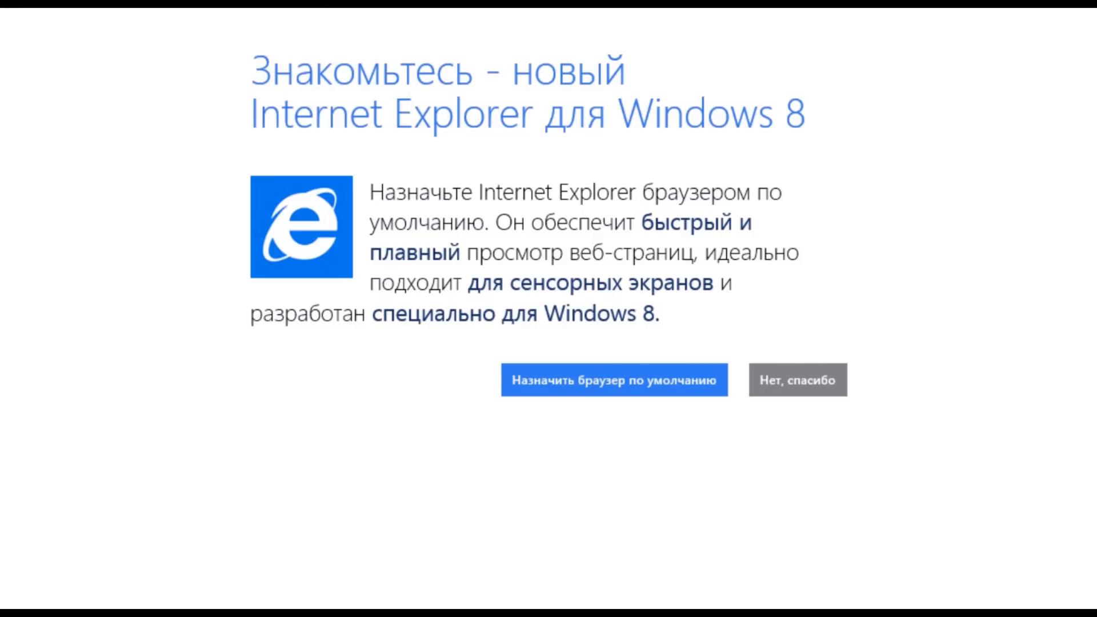
Step: Decline the default-browser offer with 'Нет, спасибо'
left_click(798, 379)
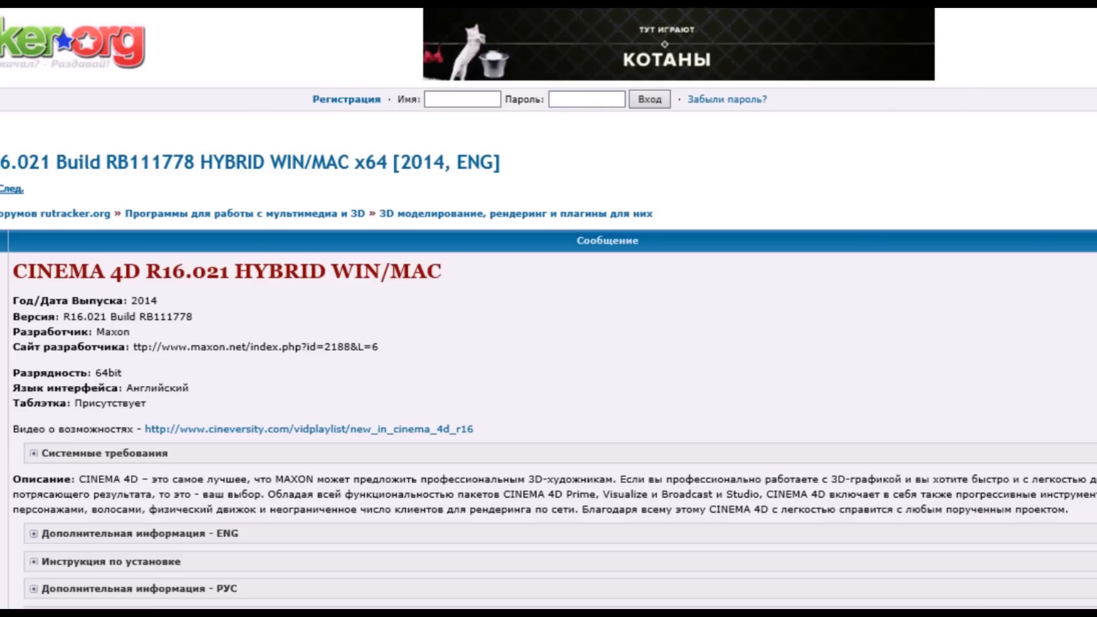
Step: Scroll the release page, then close the browser with all its tabs
scroll("down", 3)
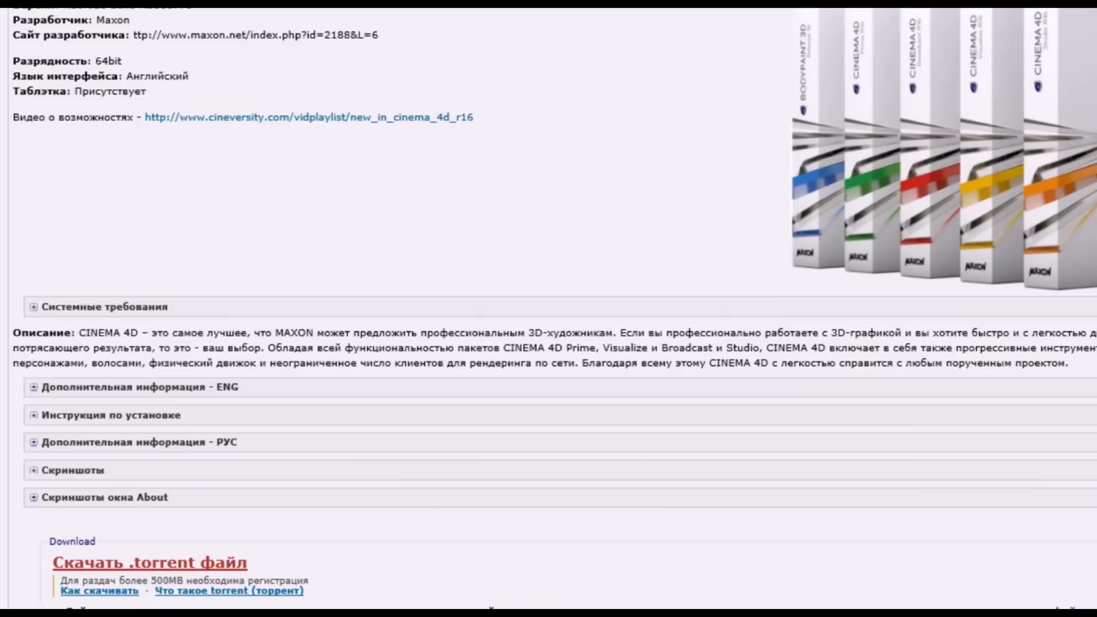
scroll("down", 3)
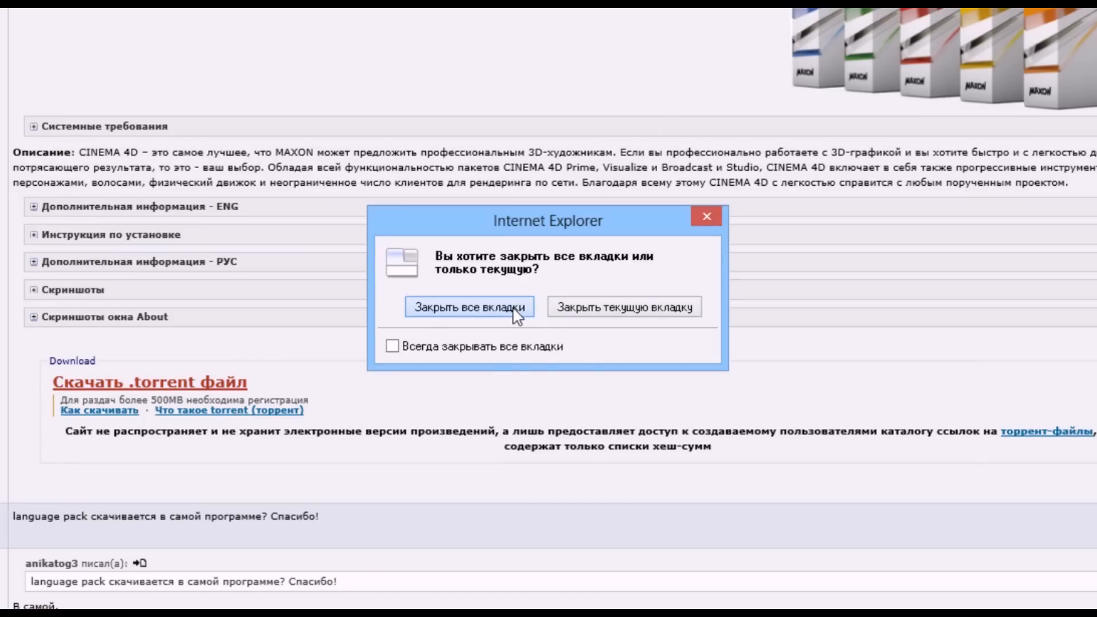
left_click(472, 307)
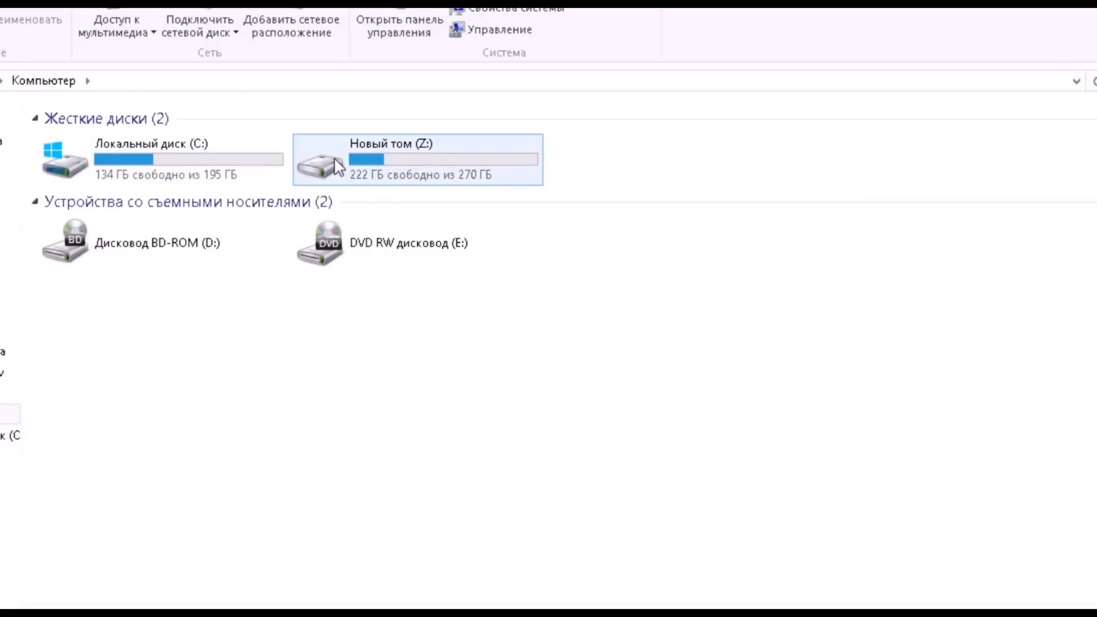
Step: Browse into drive Новый том (Z:) and its Repack folder
double_click(320, 164)
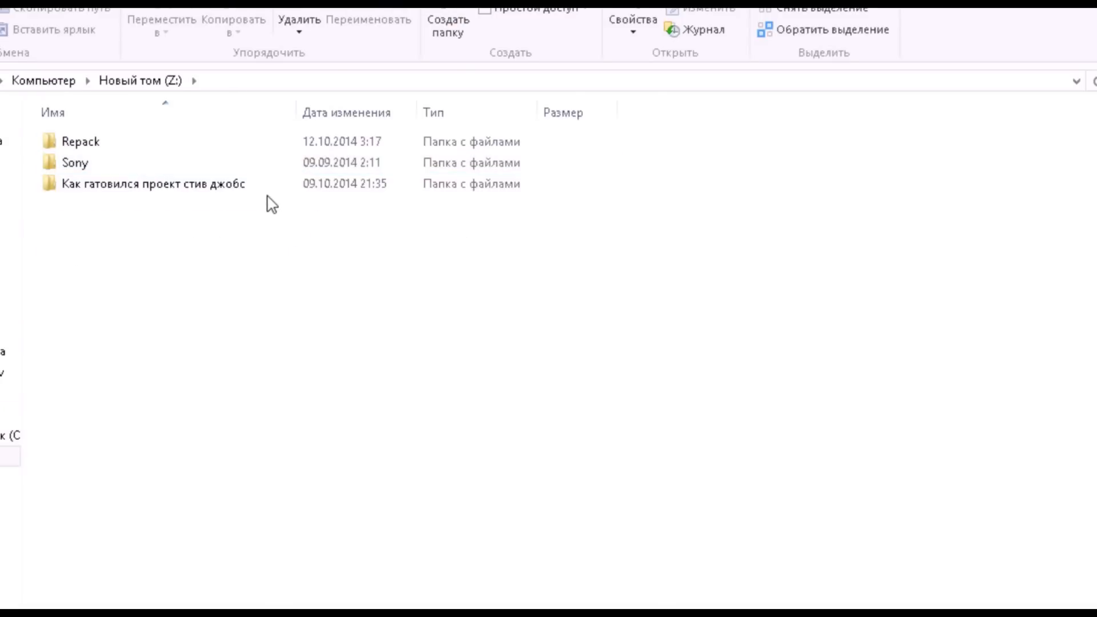
left_click(72, 163)
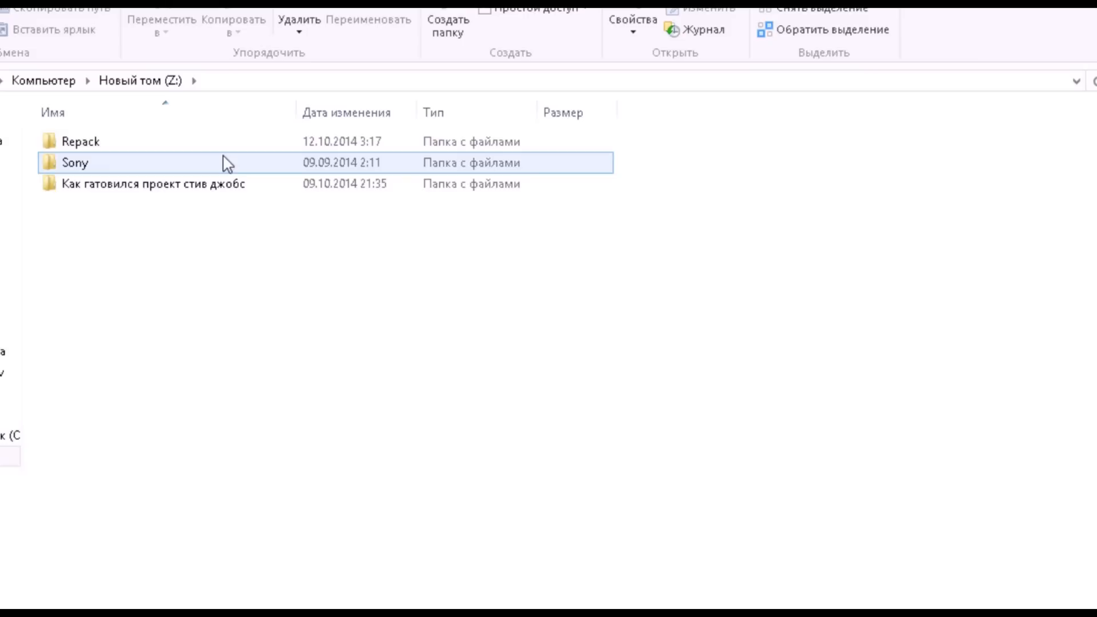
mouse_move(188, 163)
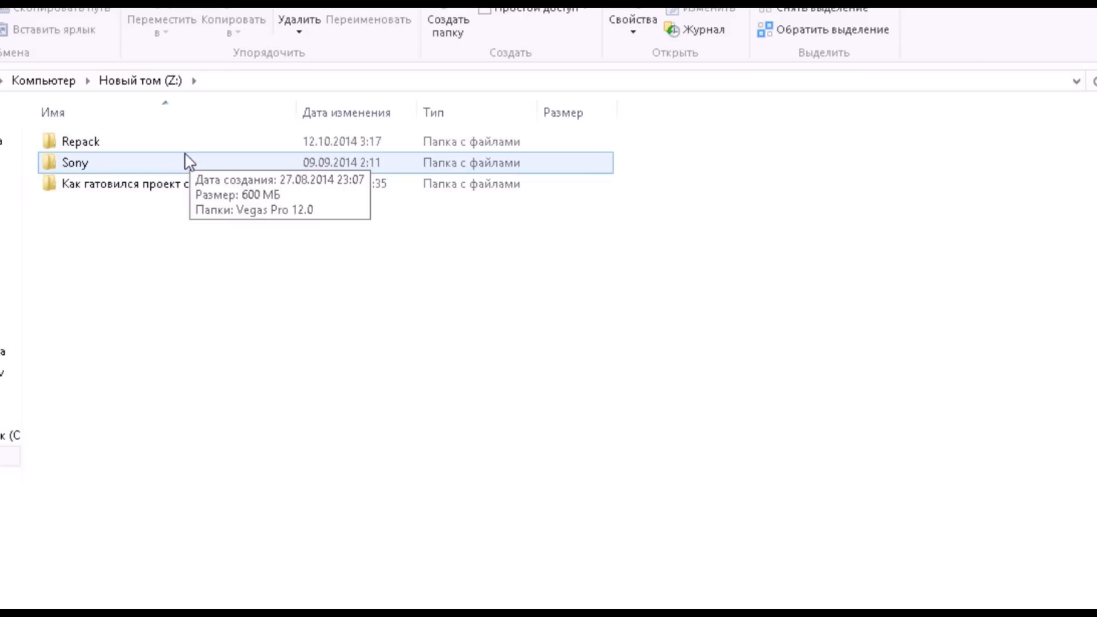
left_click(75, 142)
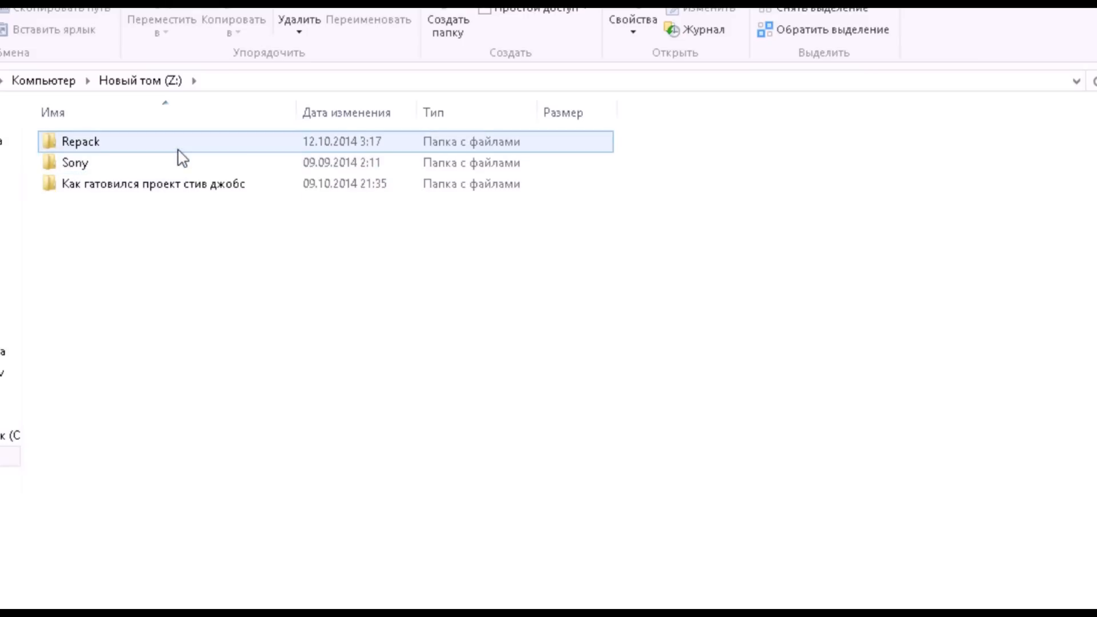
double_click(80, 141)
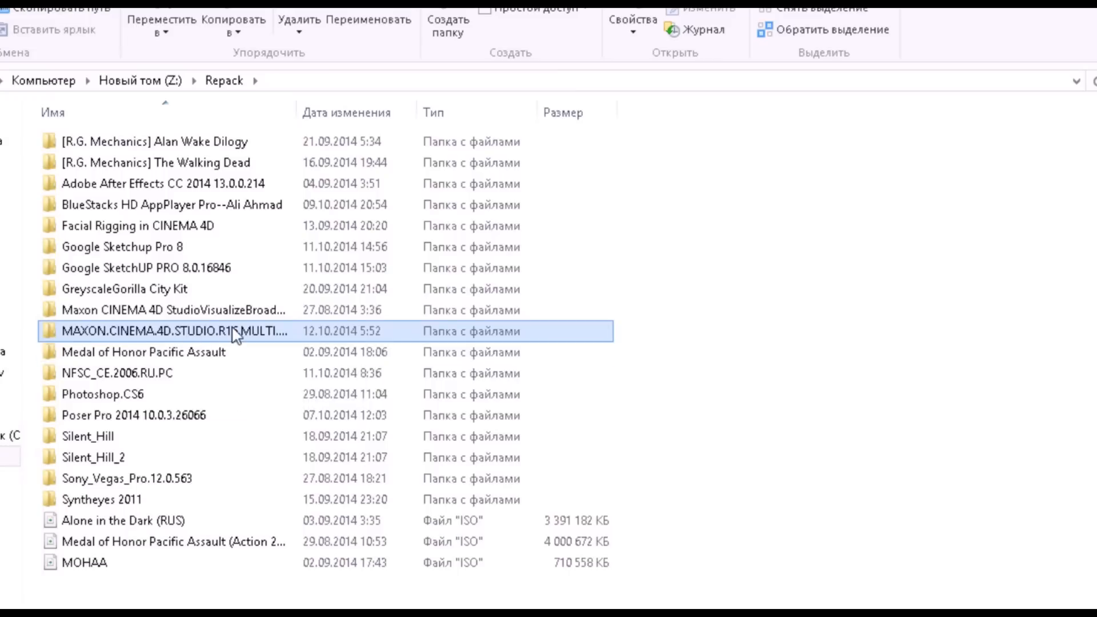
mouse_move(247, 338)
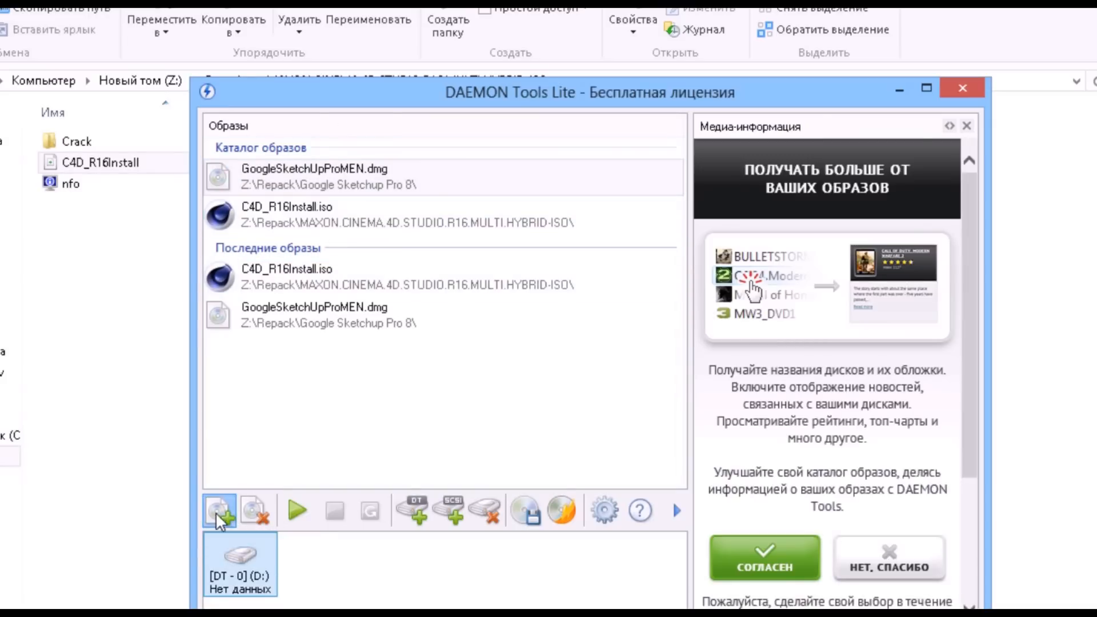
Step: Add the C4D_R16Install.iso image to the DAEMON Tools catalogue
left_click(220, 511)
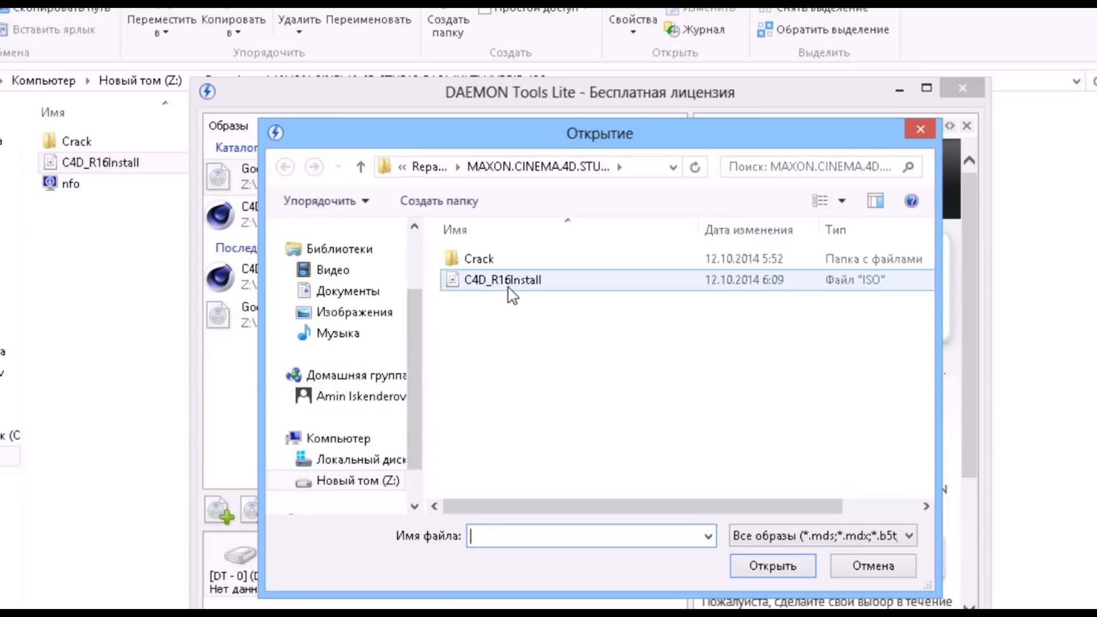
left_click(502, 279)
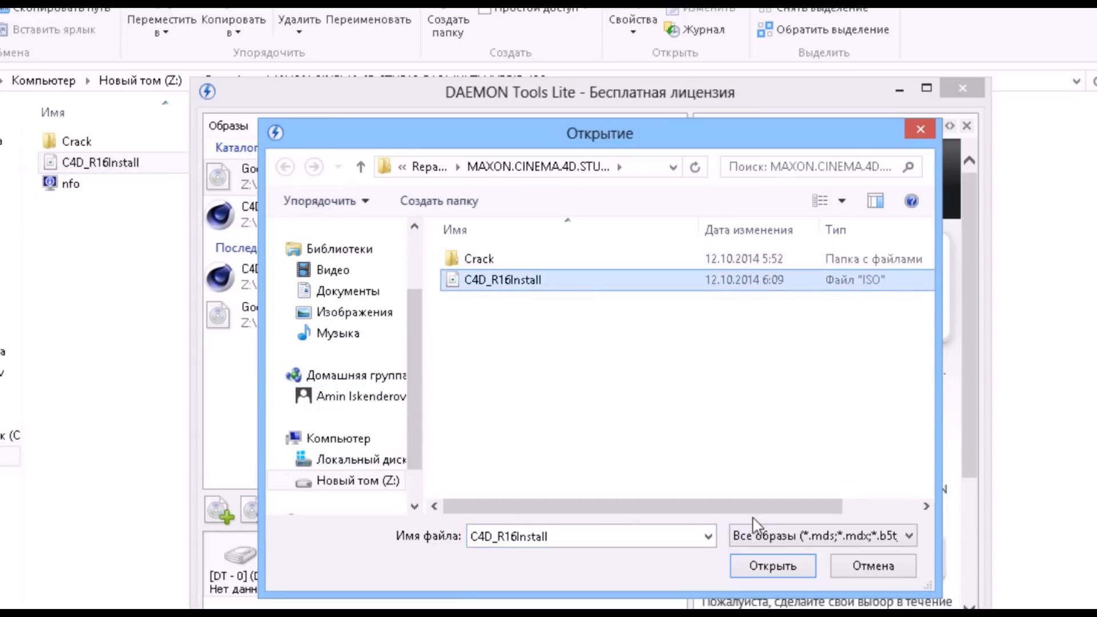
left_click(775, 566)
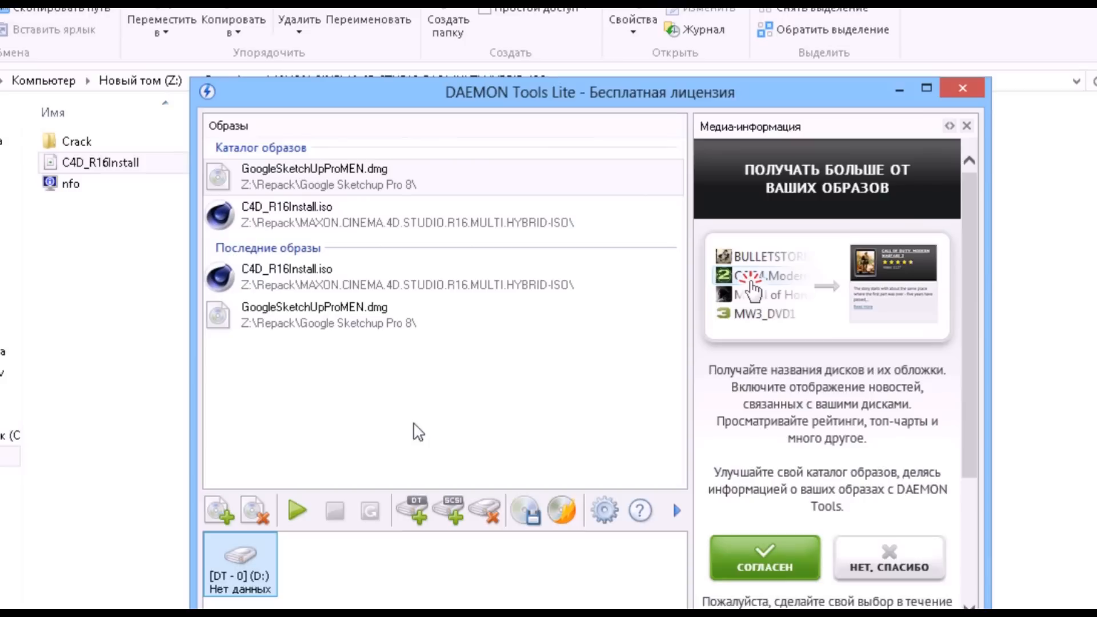
left_click(316, 274)
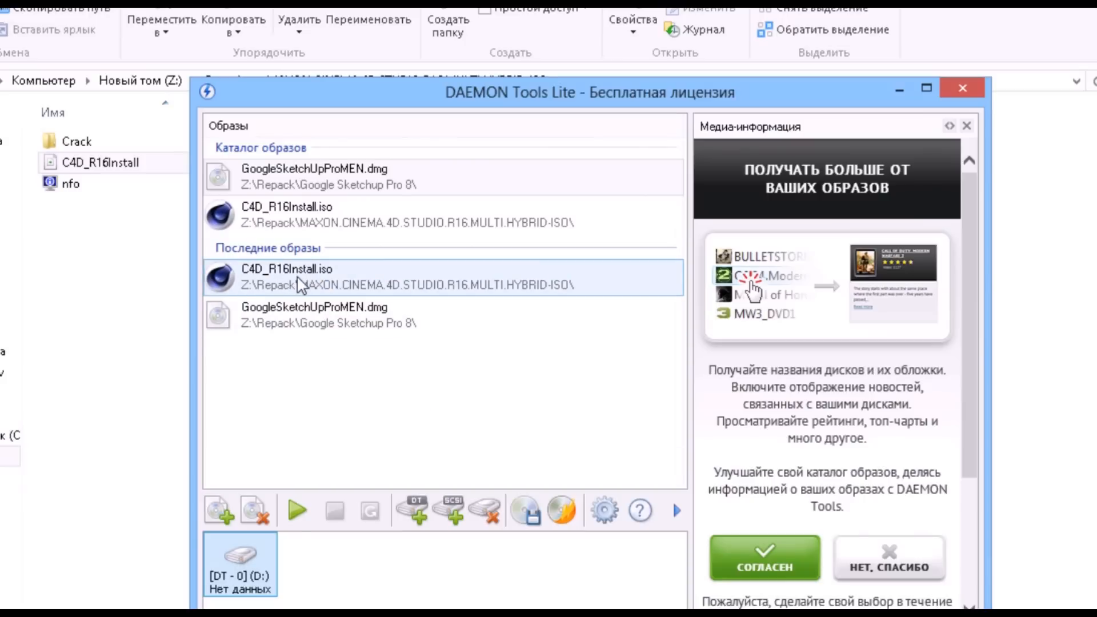
mouse_move(292, 280)
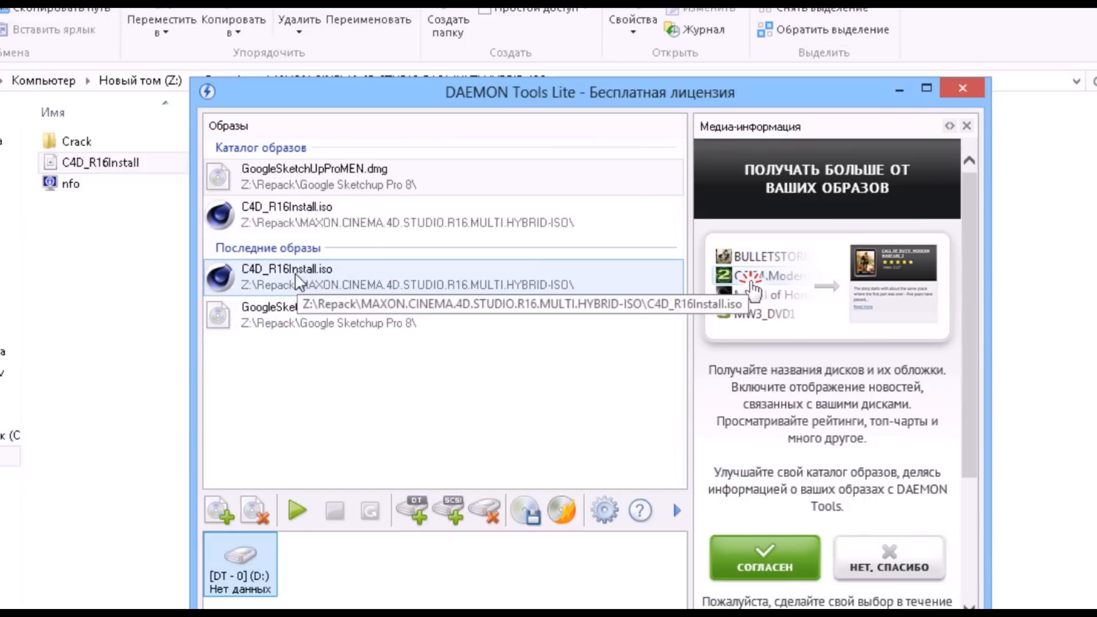
Step: Mount C4D_R16Install.iso on drive D: and launch the installer from it
double_click(293, 276)
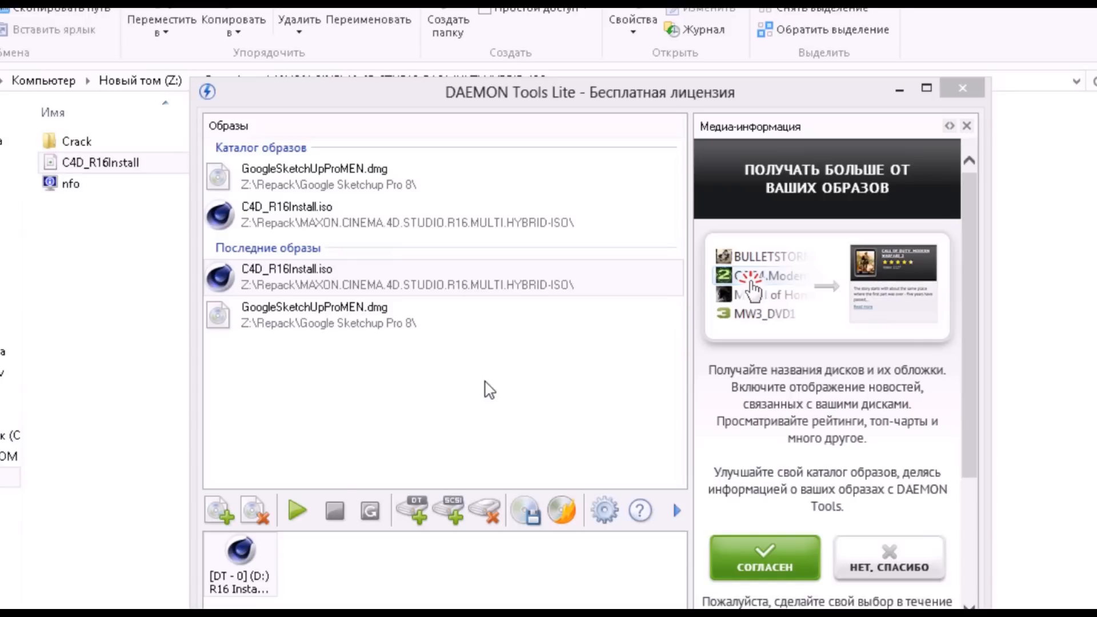
left_click(240, 560)
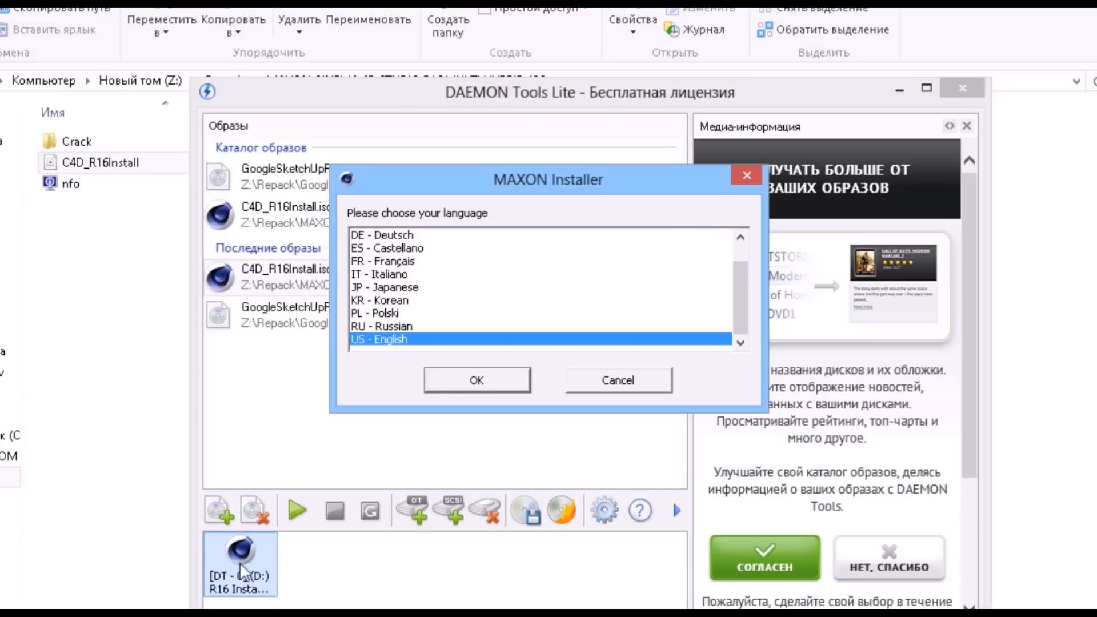
Step: Choose RU - Russian as the installer language and confirm
left_click(382, 326)
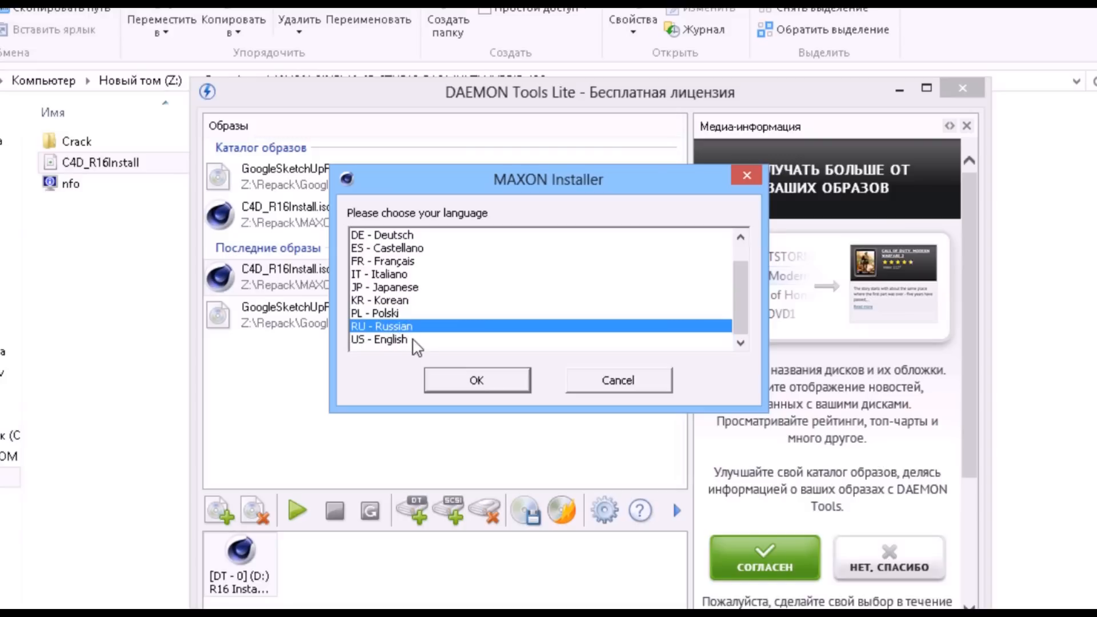
mouse_move(393, 349)
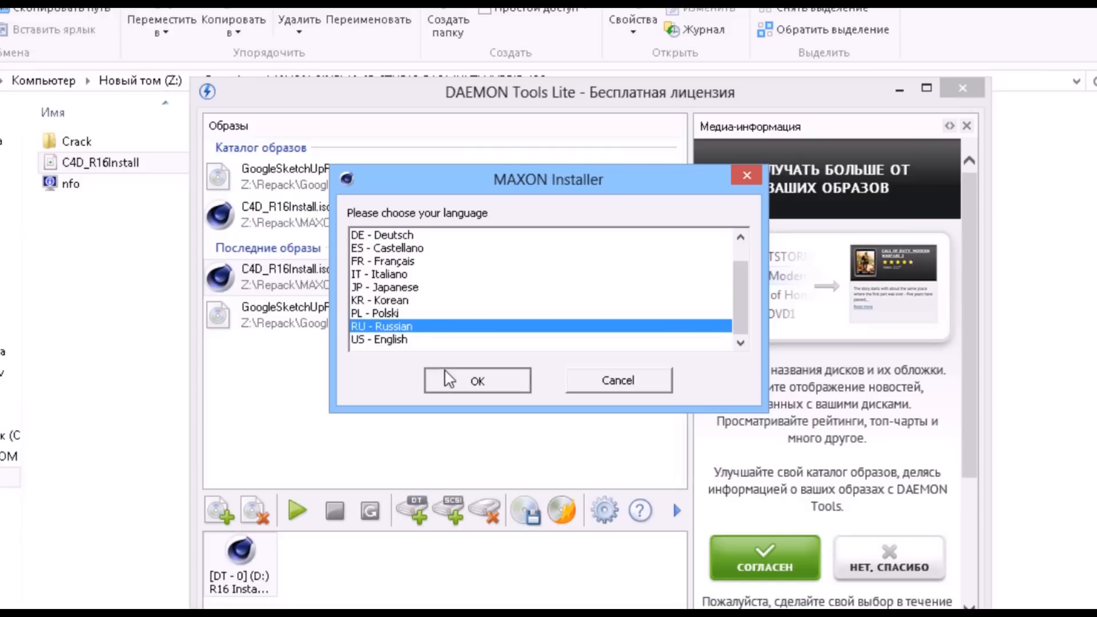
left_click(478, 380)
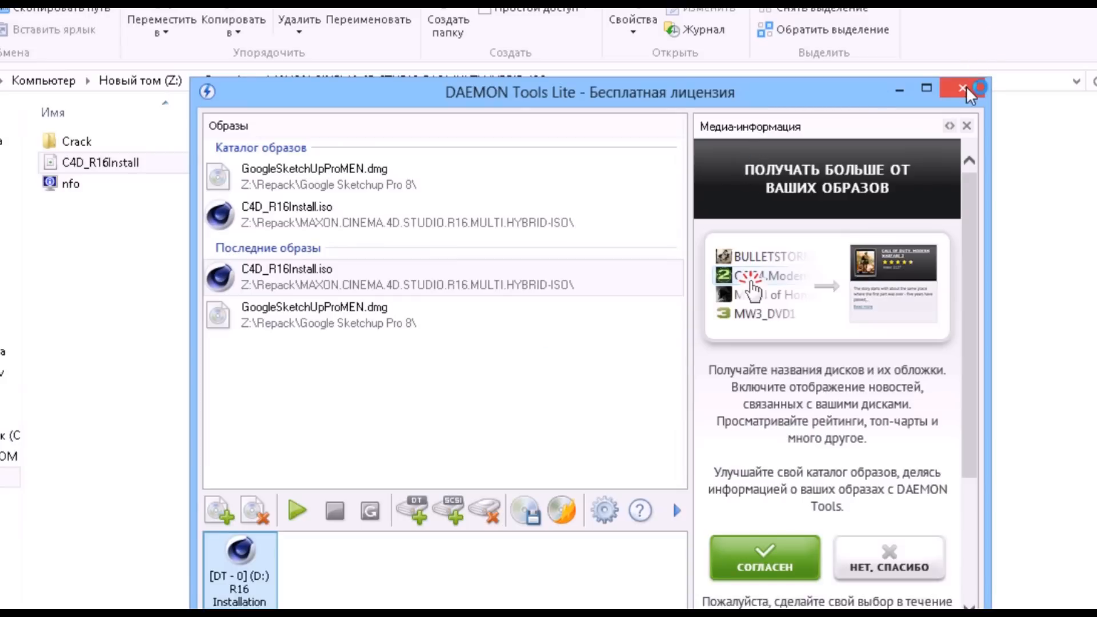
Step: Close DAEMON Tools Lite and continue past the installer's notes page
left_click(958, 87)
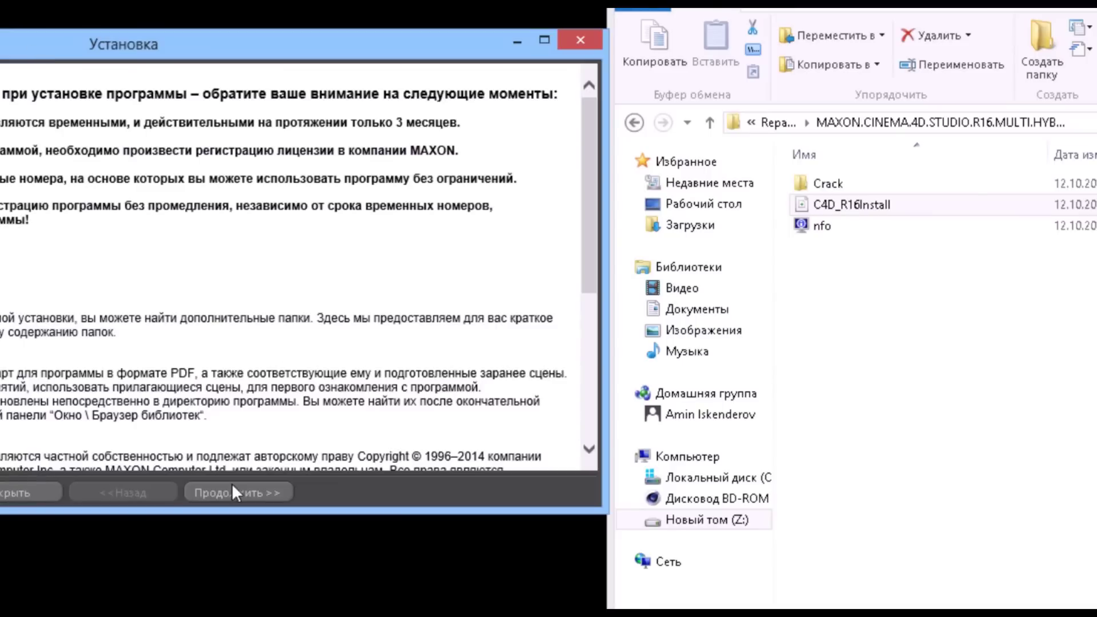
left_click(239, 491)
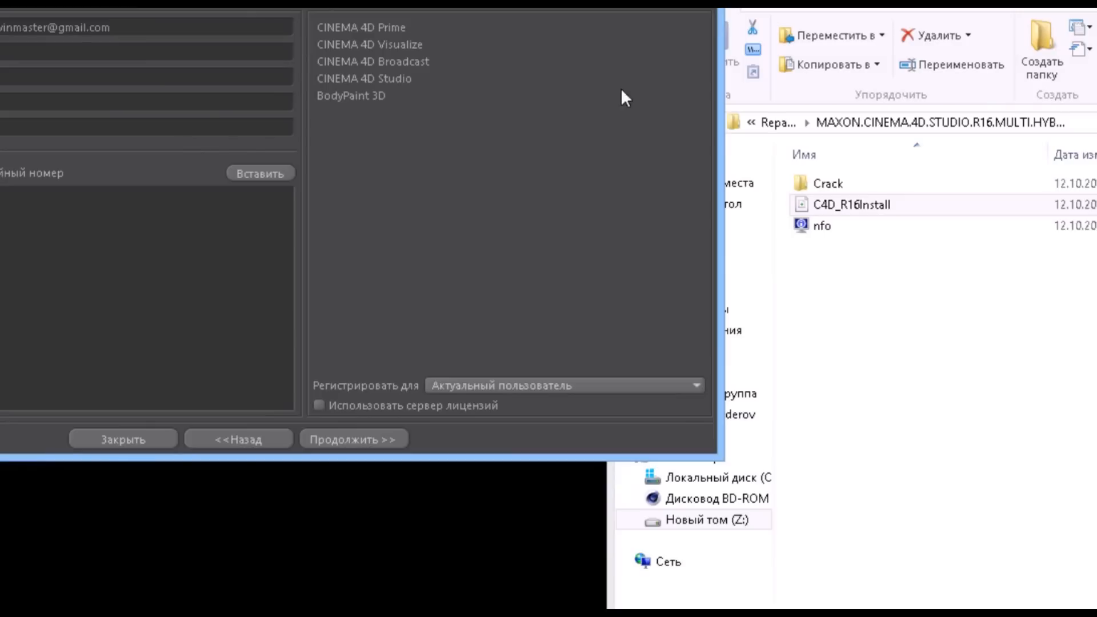
Step: Enter the Crack folder and launch the xf-c4dr16 keygen
left_click(826, 184)
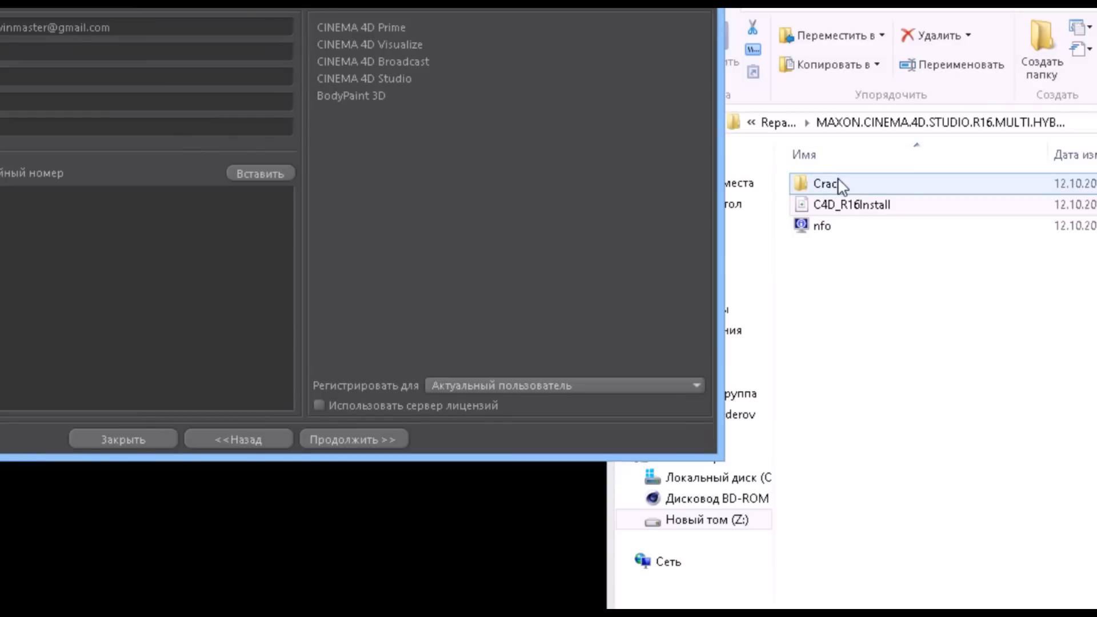
double_click(822, 183)
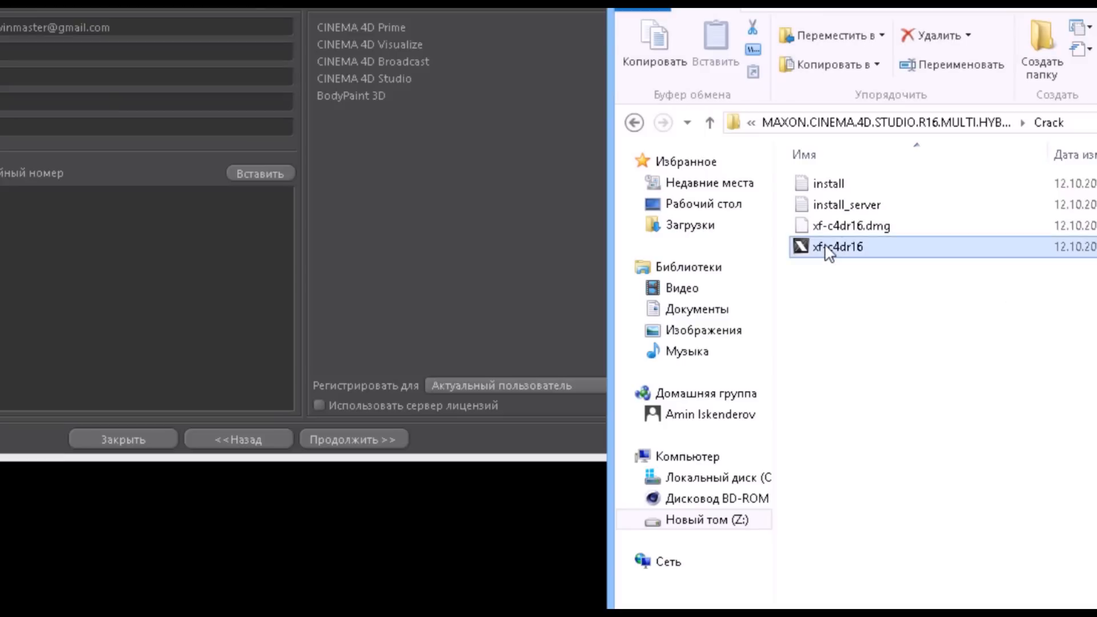
double_click(835, 247)
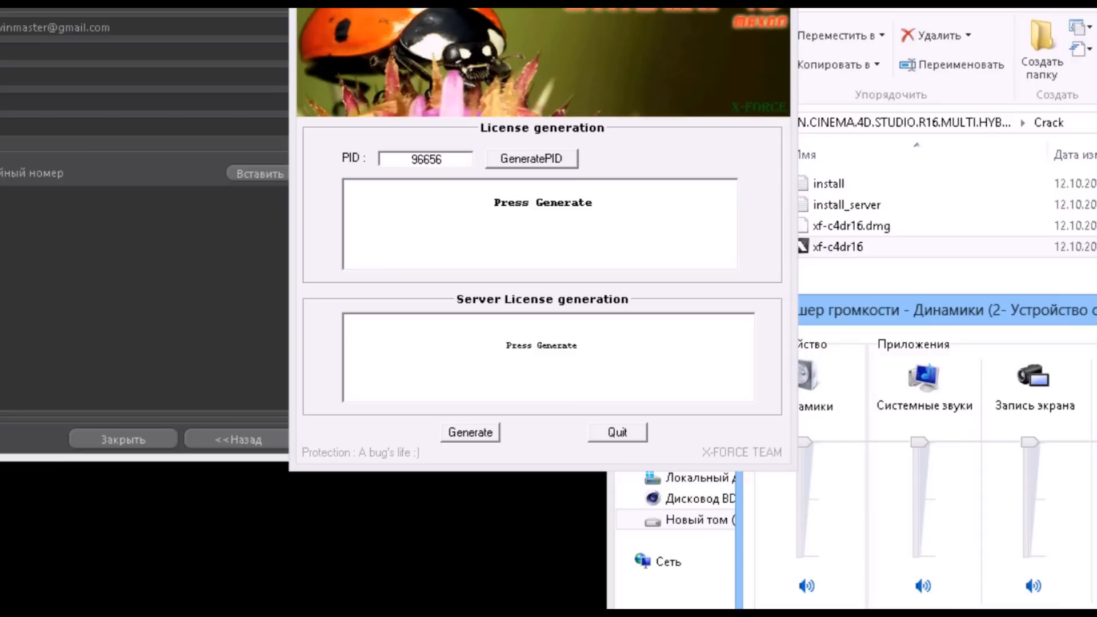
mouse_move(496, 394)
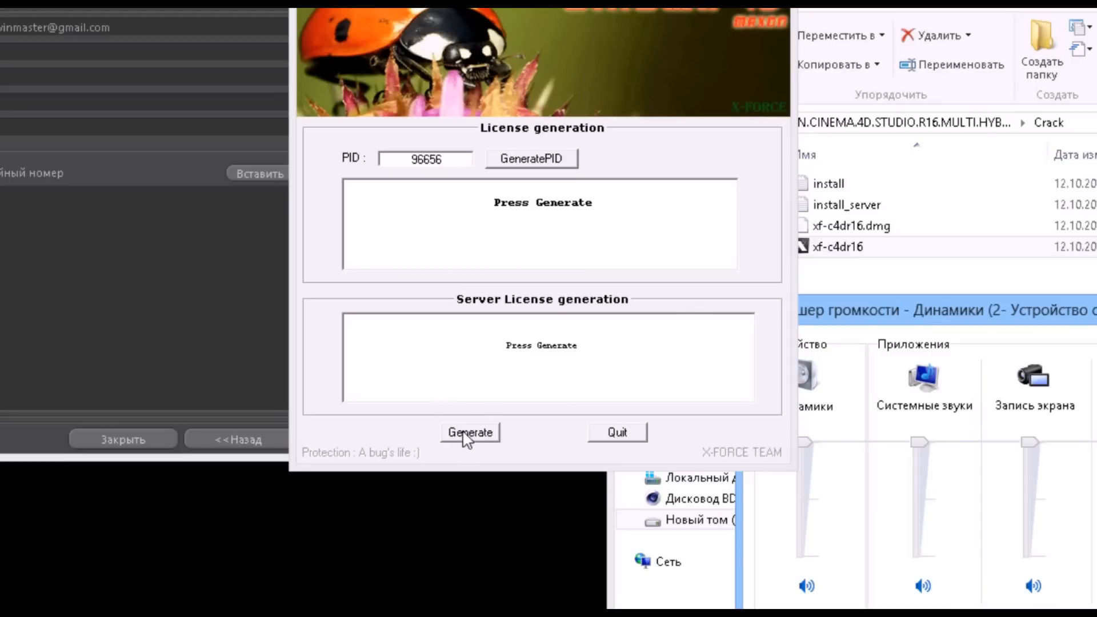
Step: Generate serials and paste the product keys, ending with BodyPaint 3D, into the installer
left_click(469, 432)
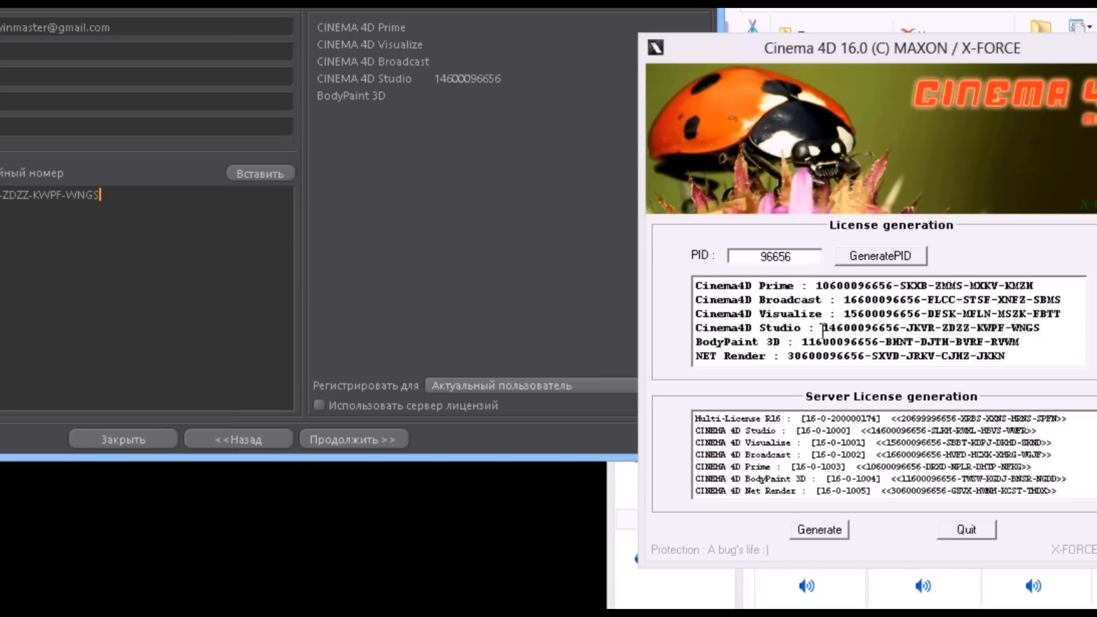
mouse_move(818, 285)
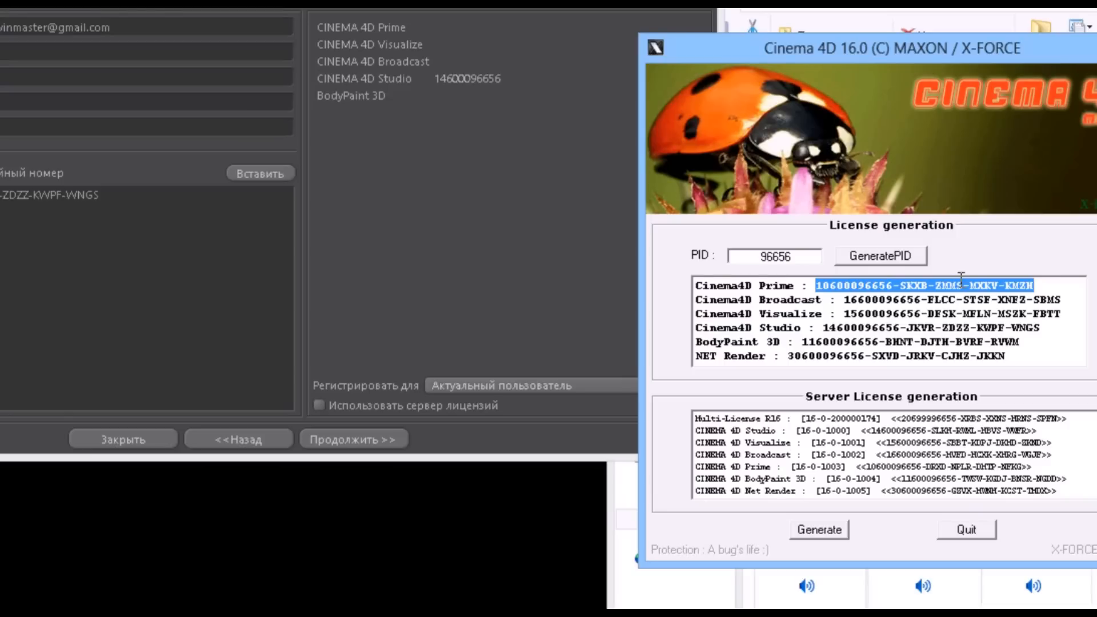
mouse_move(132, 226)
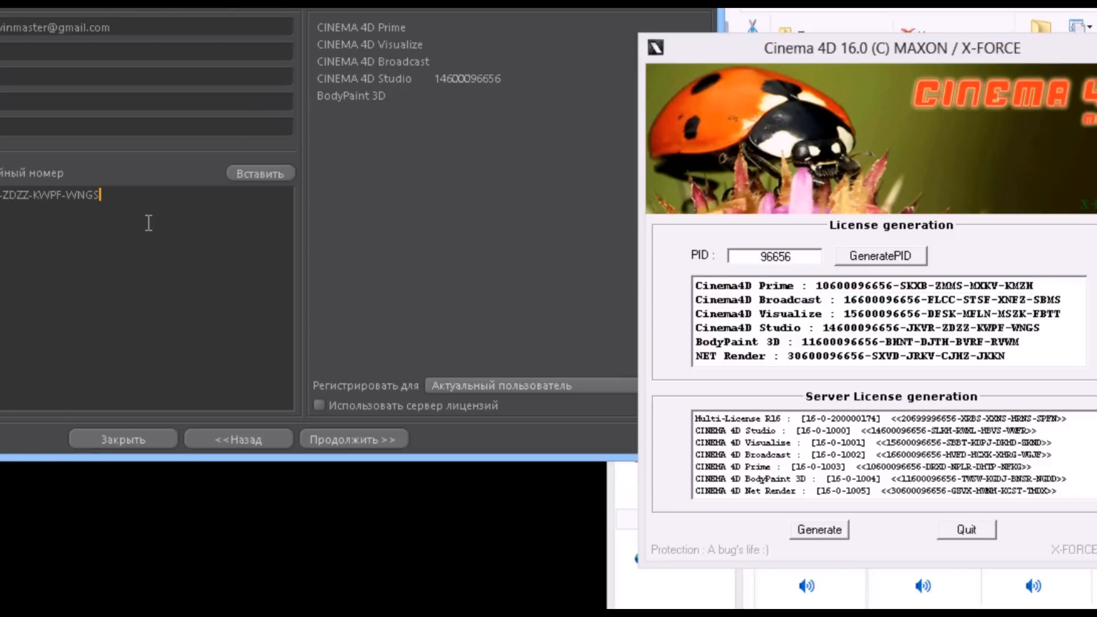
type("-ZMMS-MXKV-KMZH")
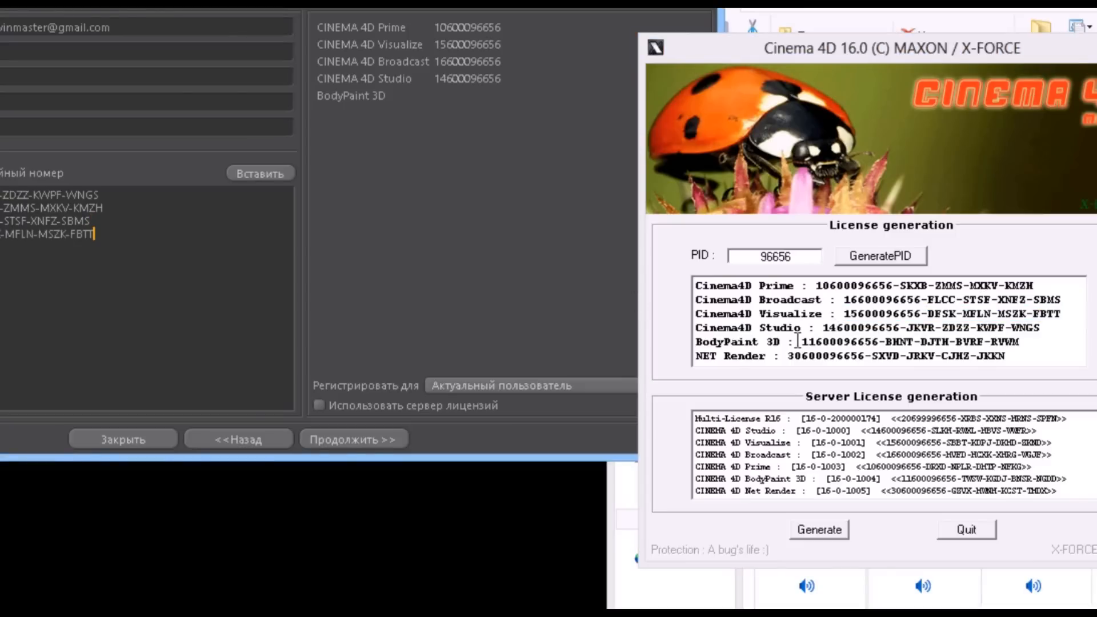
left_click_drag(802, 342, 1018, 342)
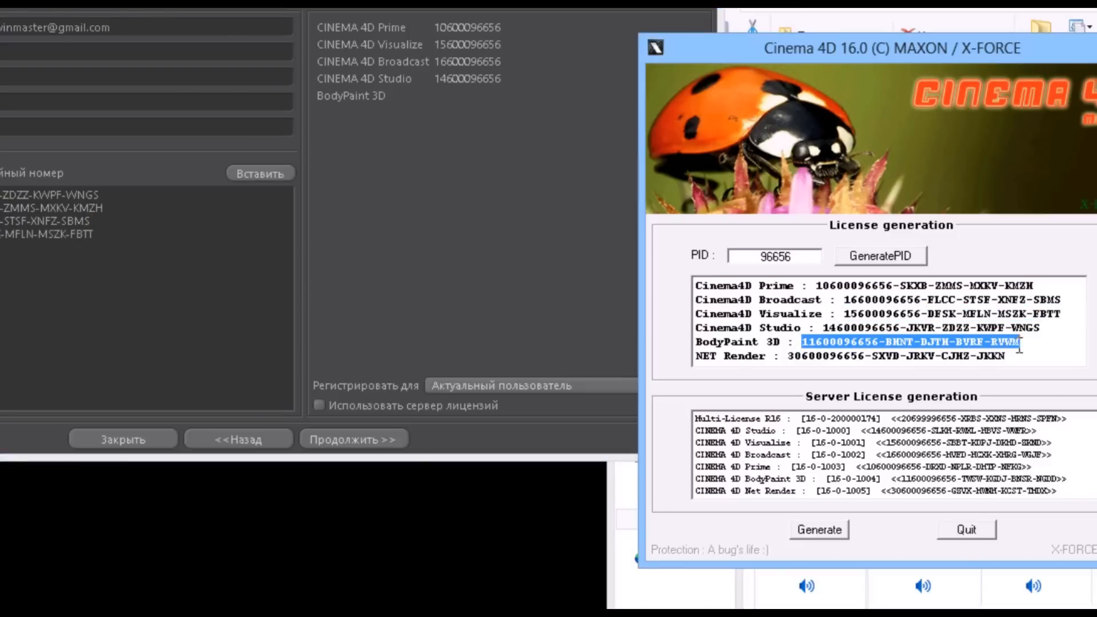
mouse_move(589, 290)
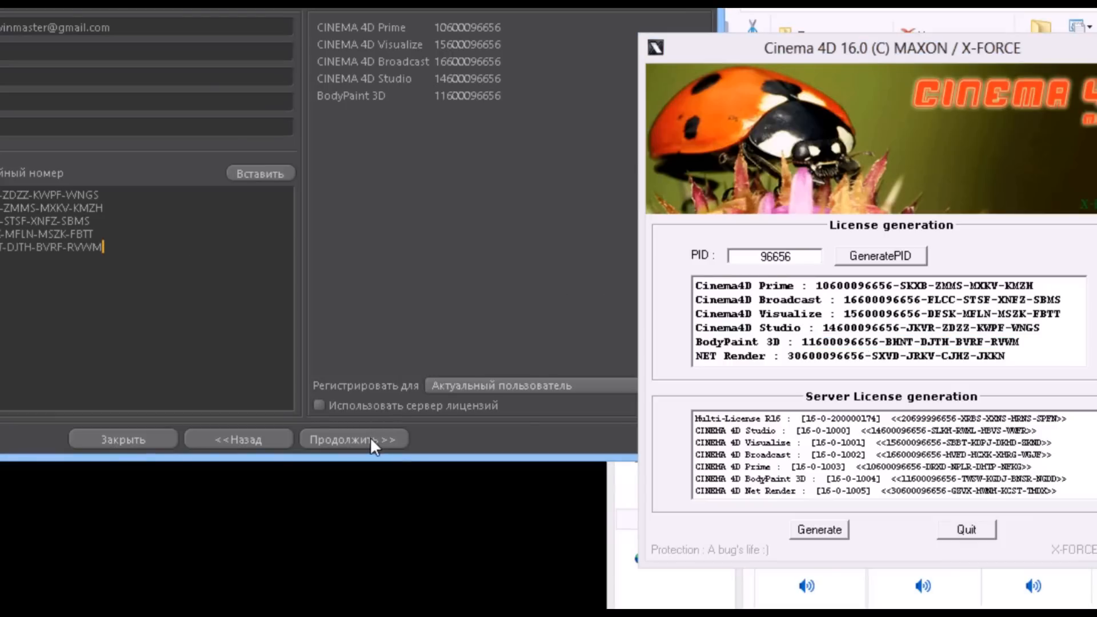
left_click(354, 439)
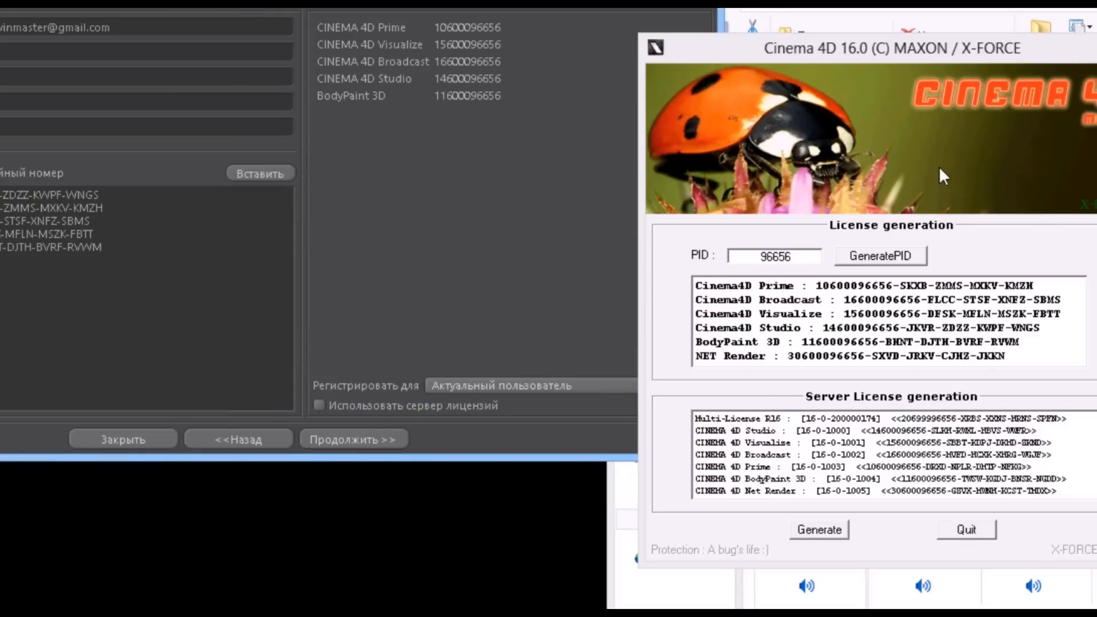
mouse_move(901, 79)
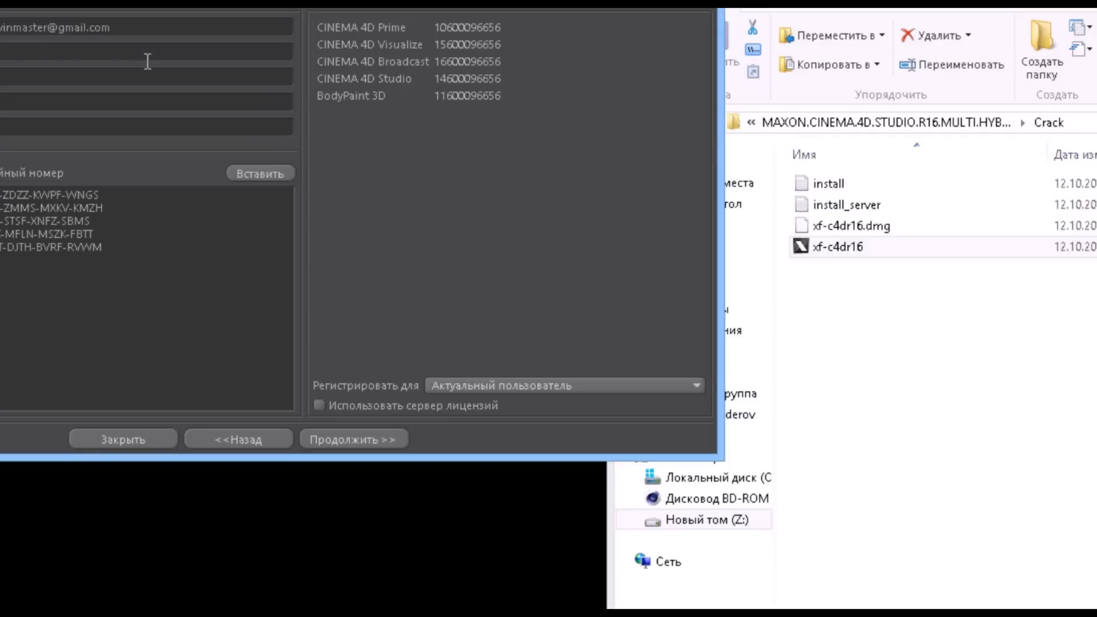
Step: Fill the registration fields ('as', 'aster ind', 'pr.', 'aijar') and continue to the component list
type("as")
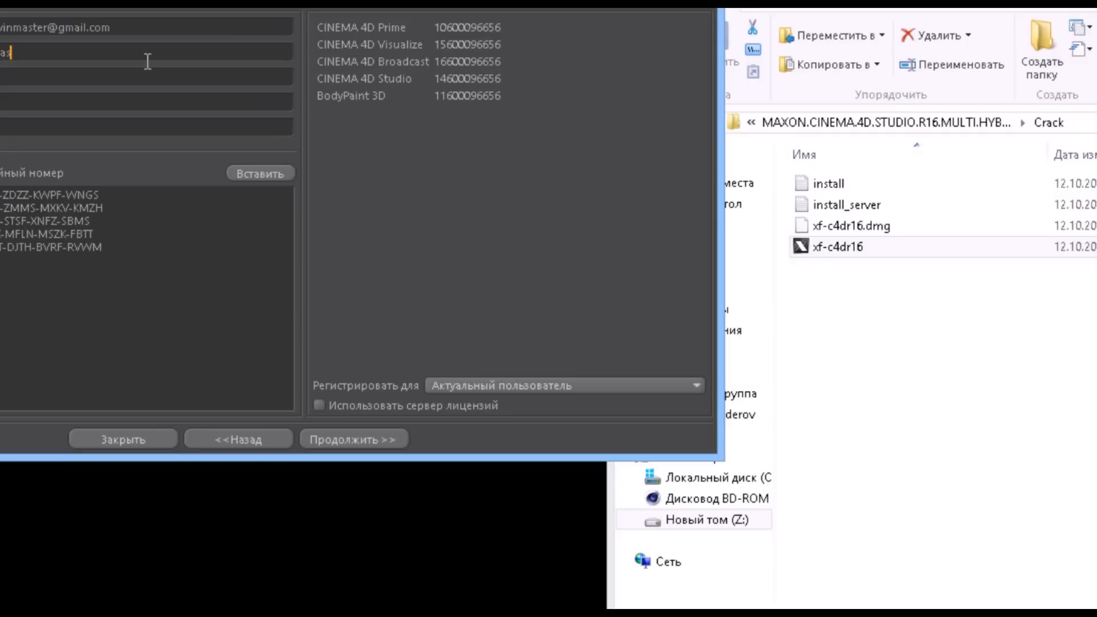
type("aster ind")
left_click(146, 76)
type("ev")
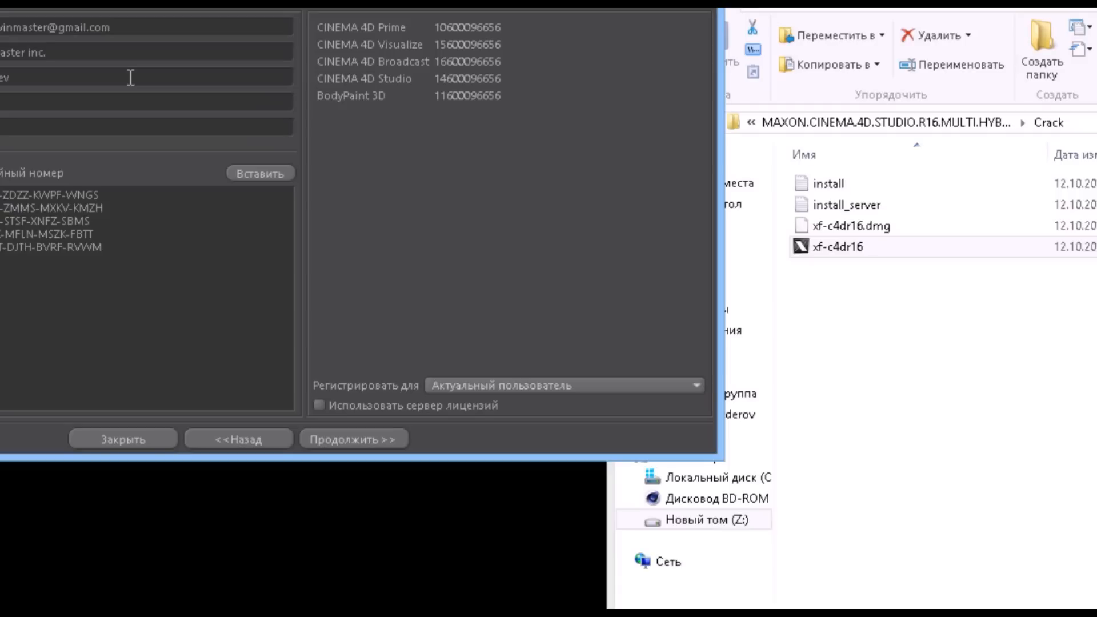
type("pr.")
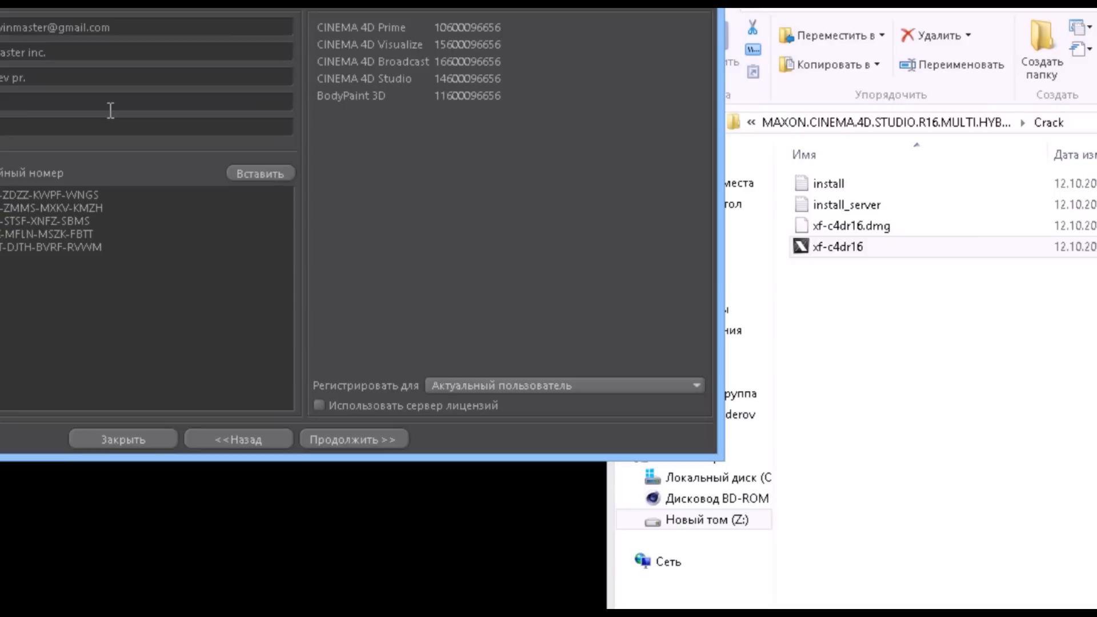
type("aijar")
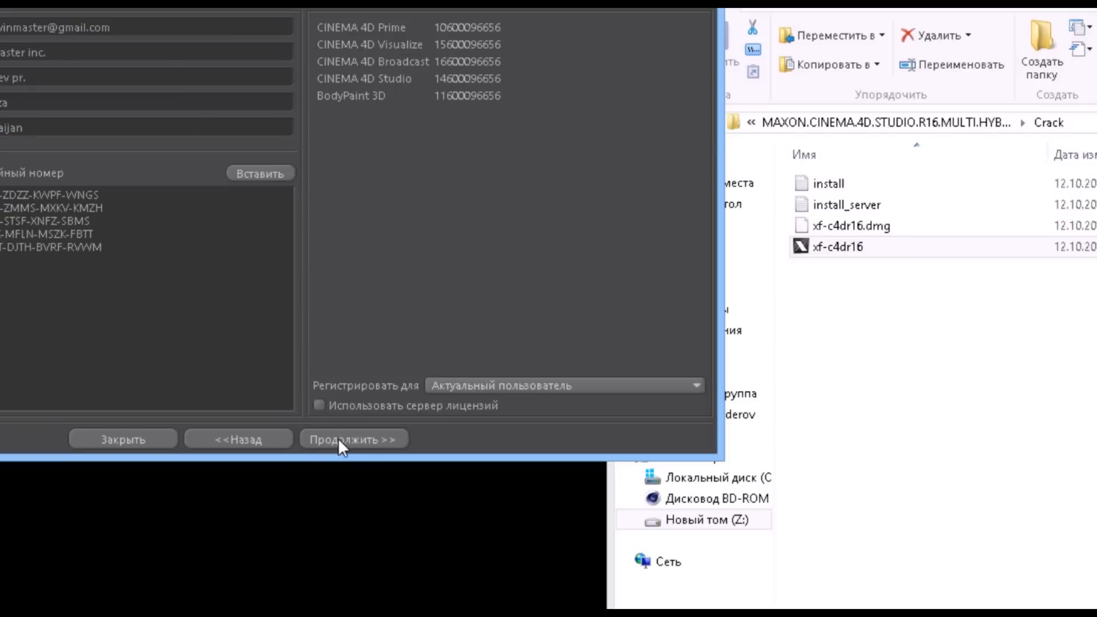
left_click(354, 439)
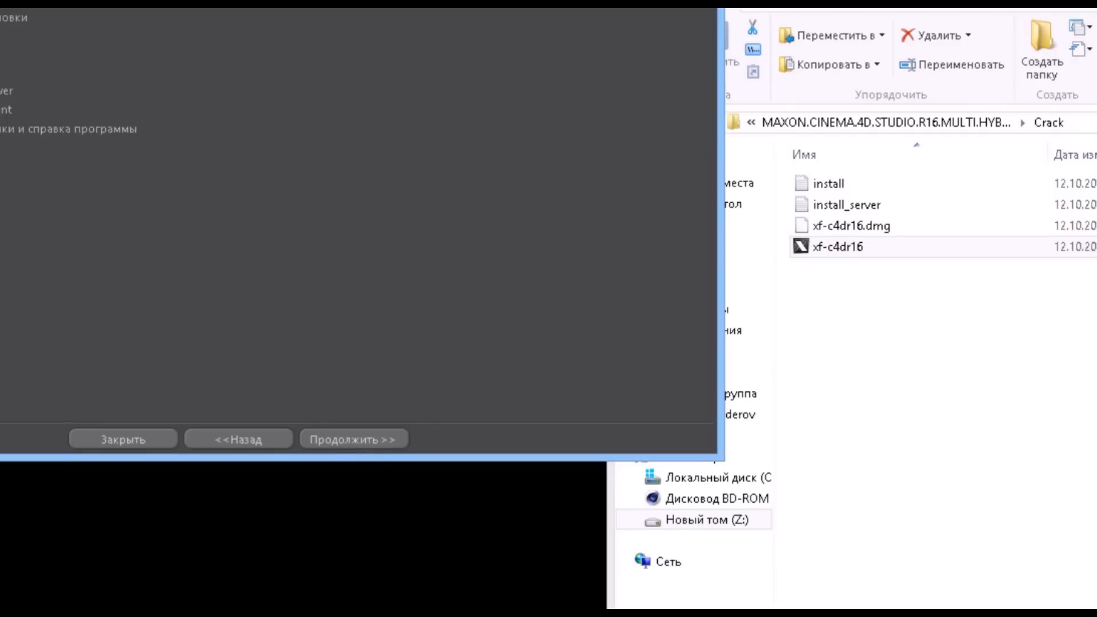
mouse_move(336, 446)
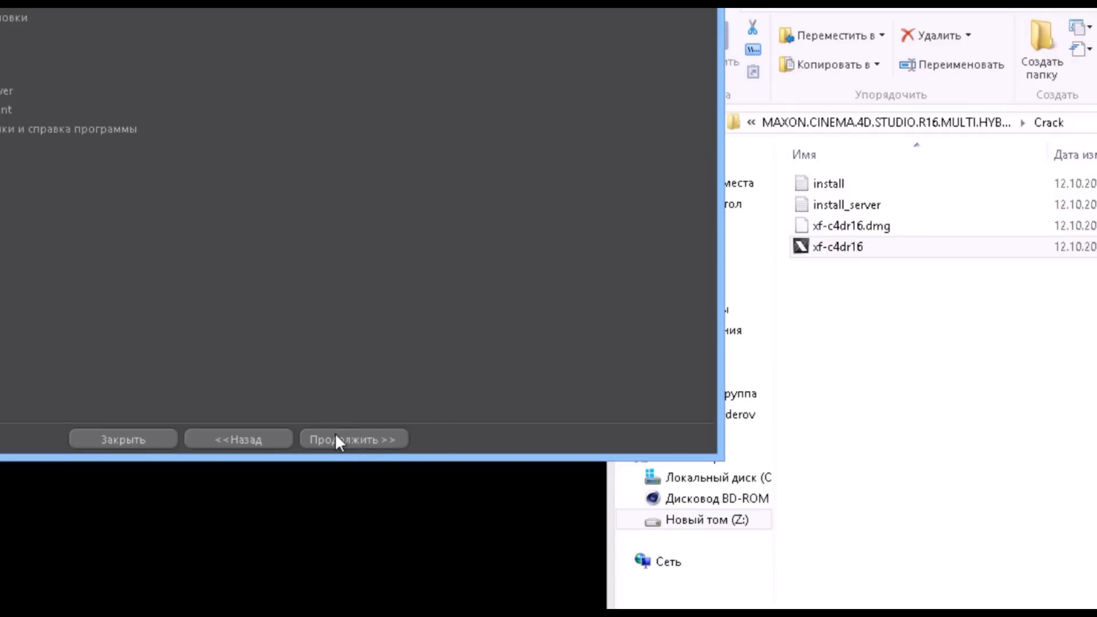
Step: Proceed to the component page with Application and Release 16 Content Libraries selected
left_click(354, 439)
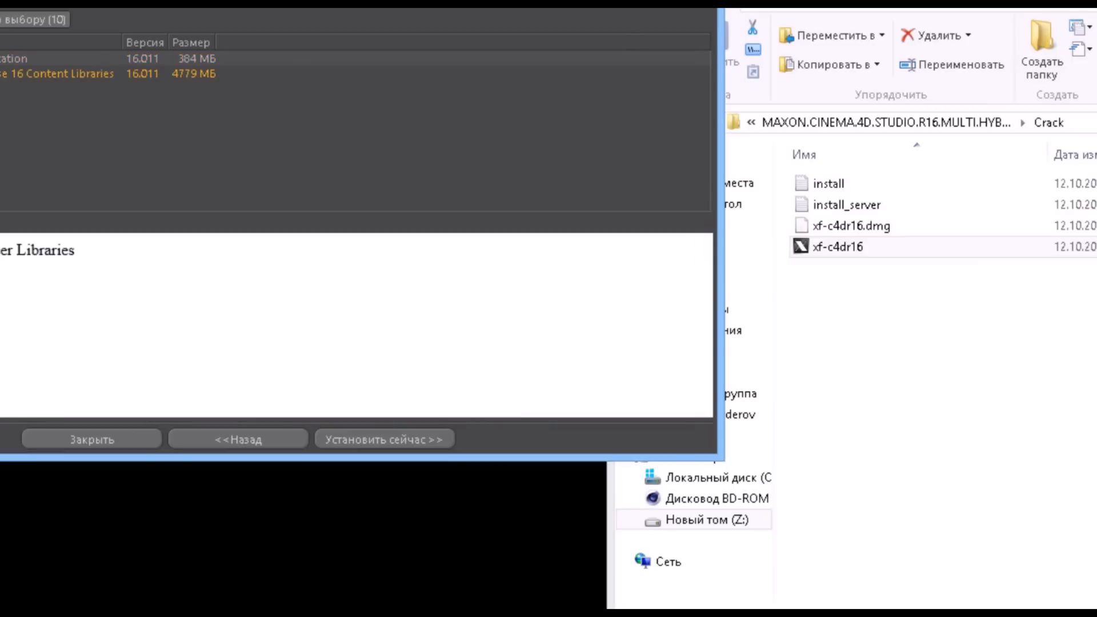
mouse_move(296, 291)
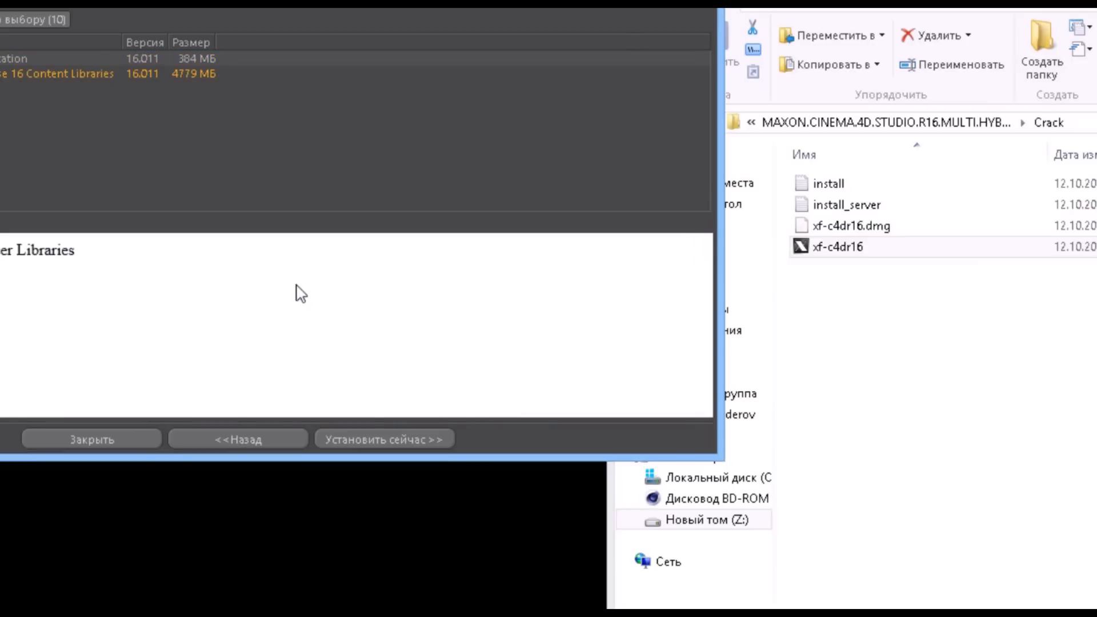
mouse_move(365, 436)
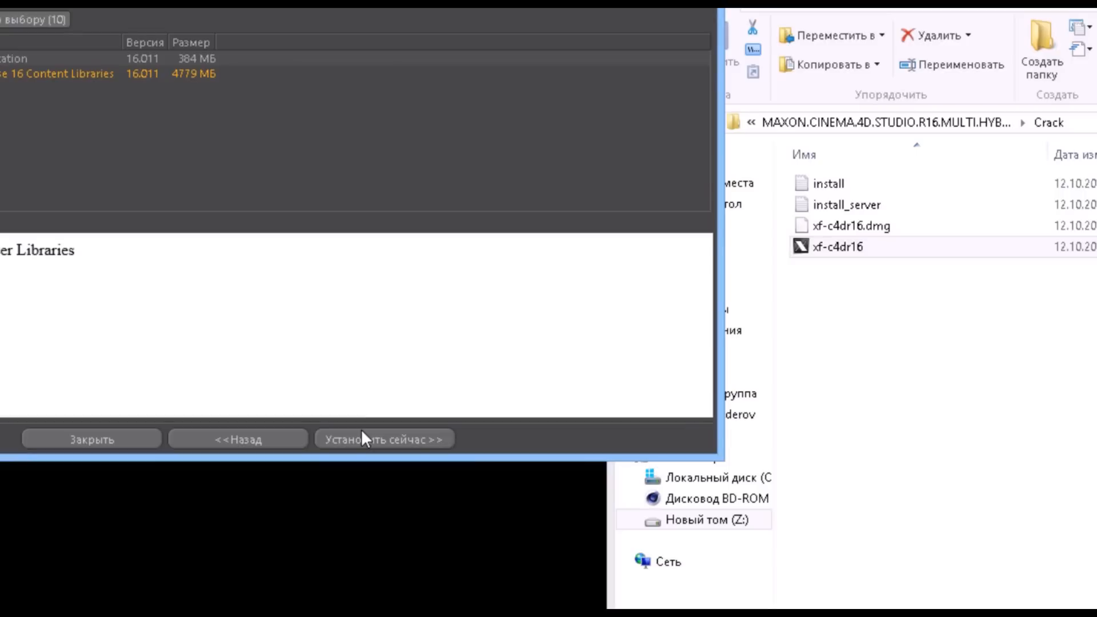
mouse_move(152, 116)
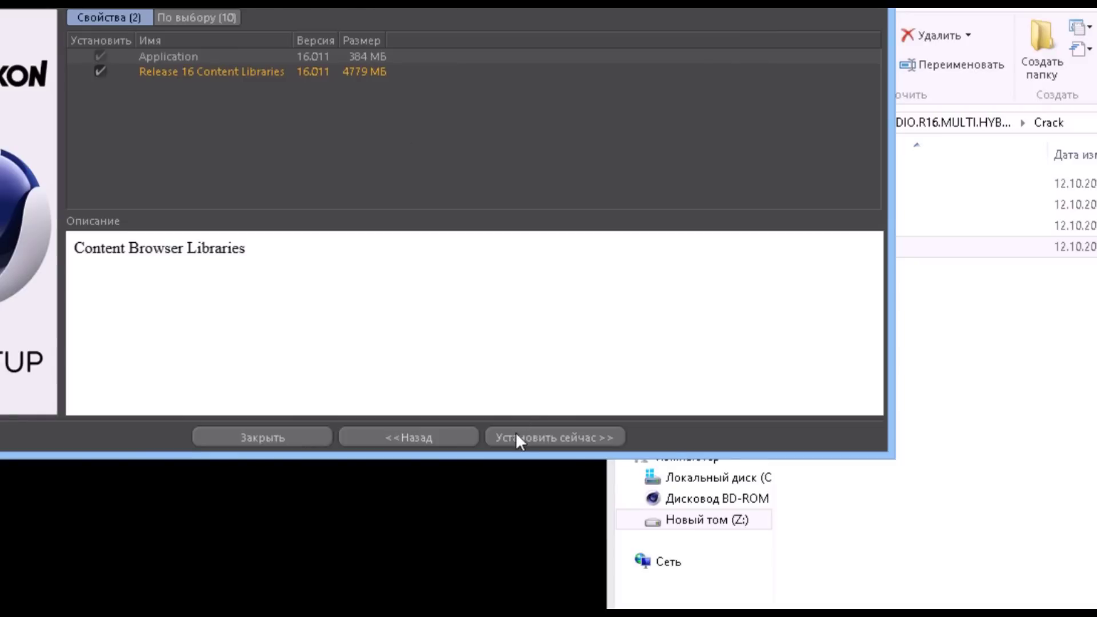
mouse_move(536, 445)
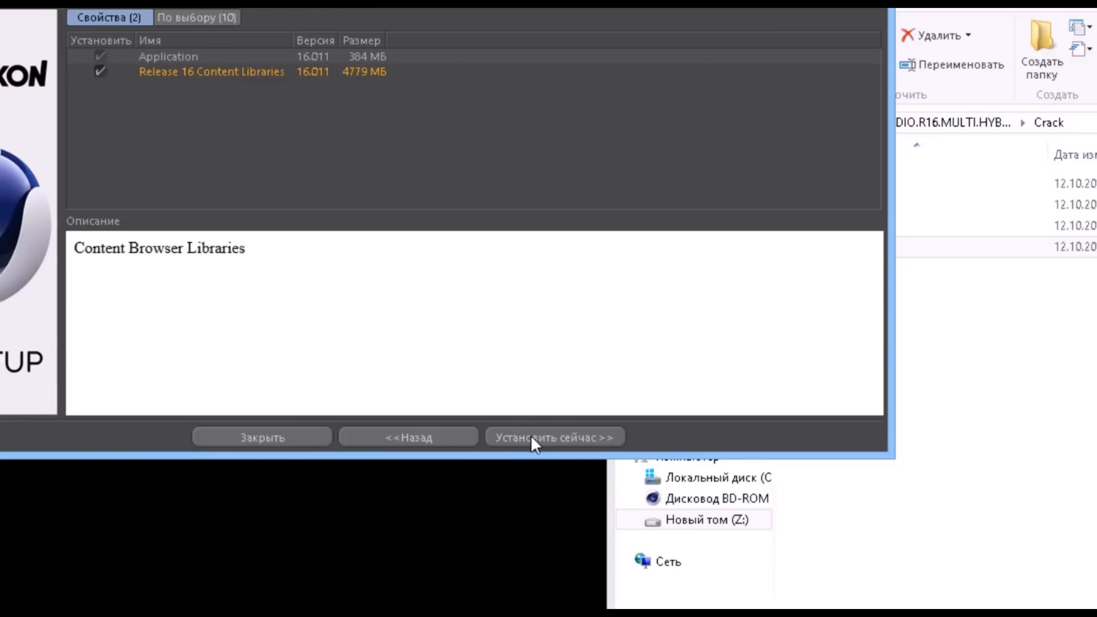
Step: Accept the licence agreement and continue to the install location settings
left_click(554, 437)
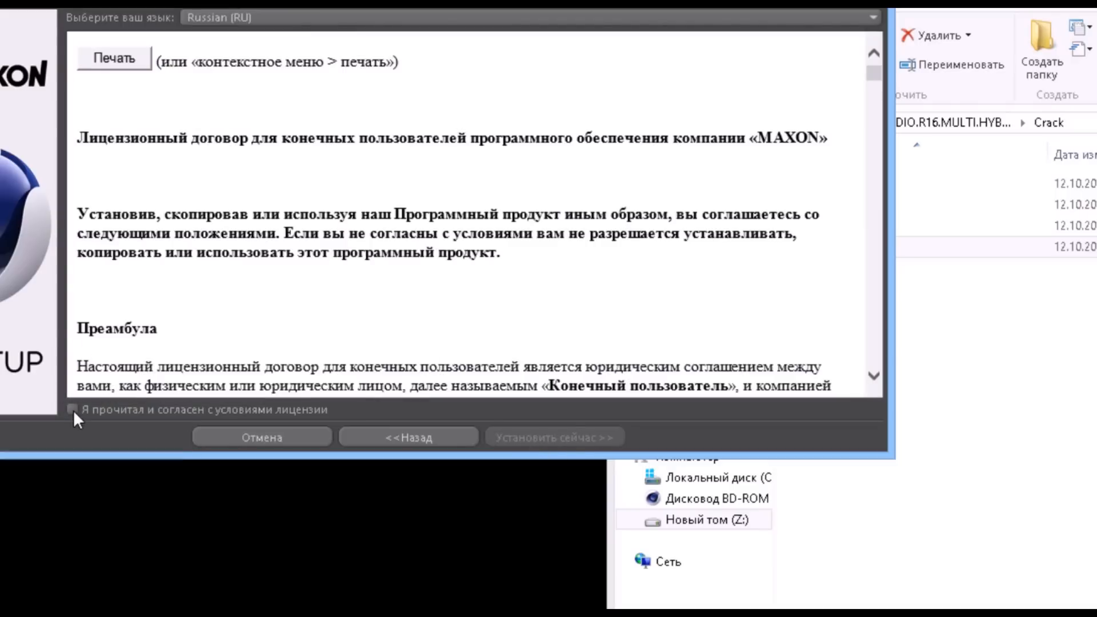
left_click(73, 409)
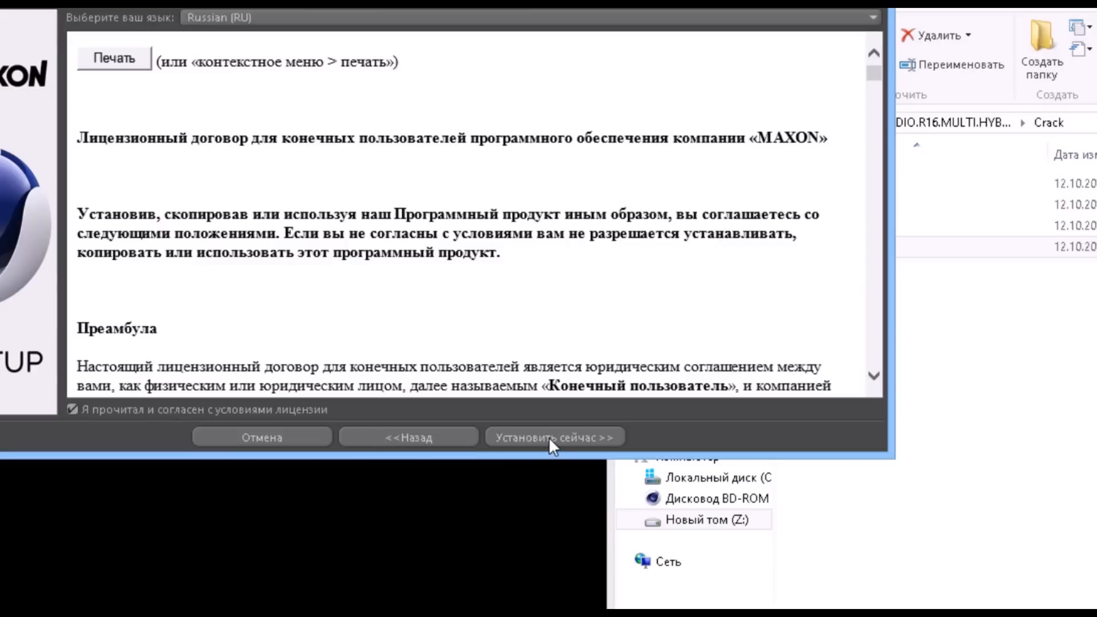
left_click(554, 436)
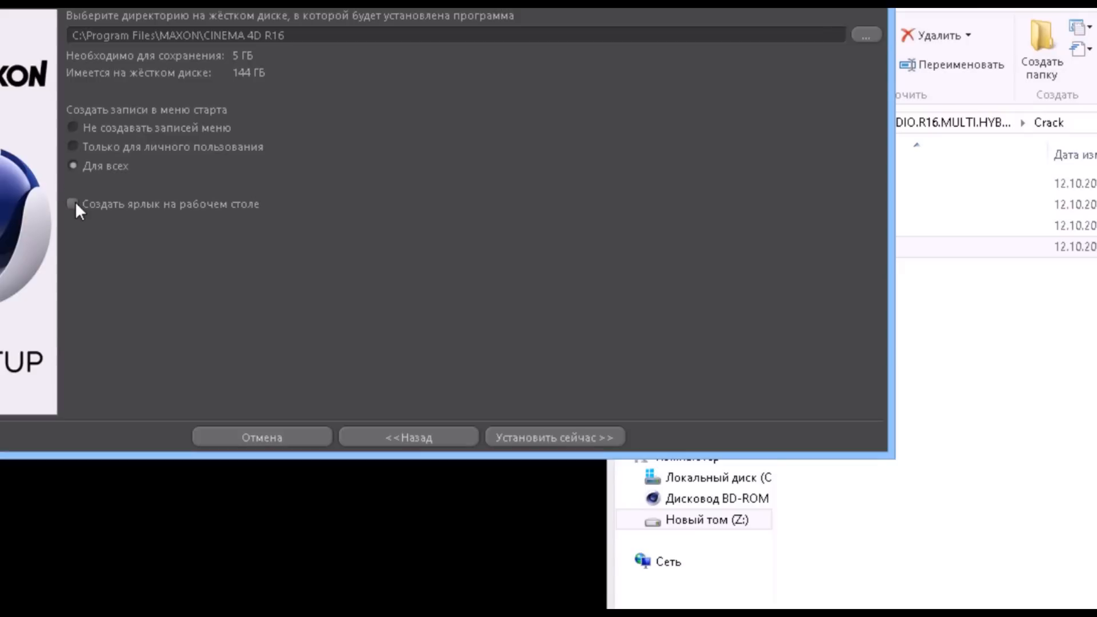
Step: Enable a desktop shortcut and start installing into C:\Program Files\MAXON\CINEMA 4D R16
left_click(74, 204)
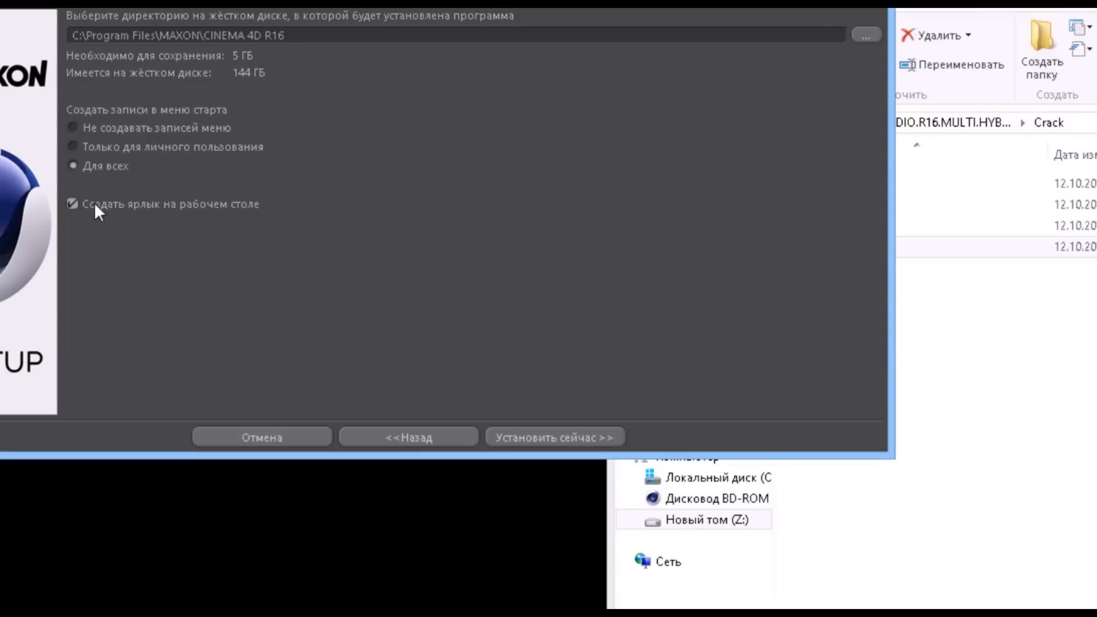
mouse_move(548, 441)
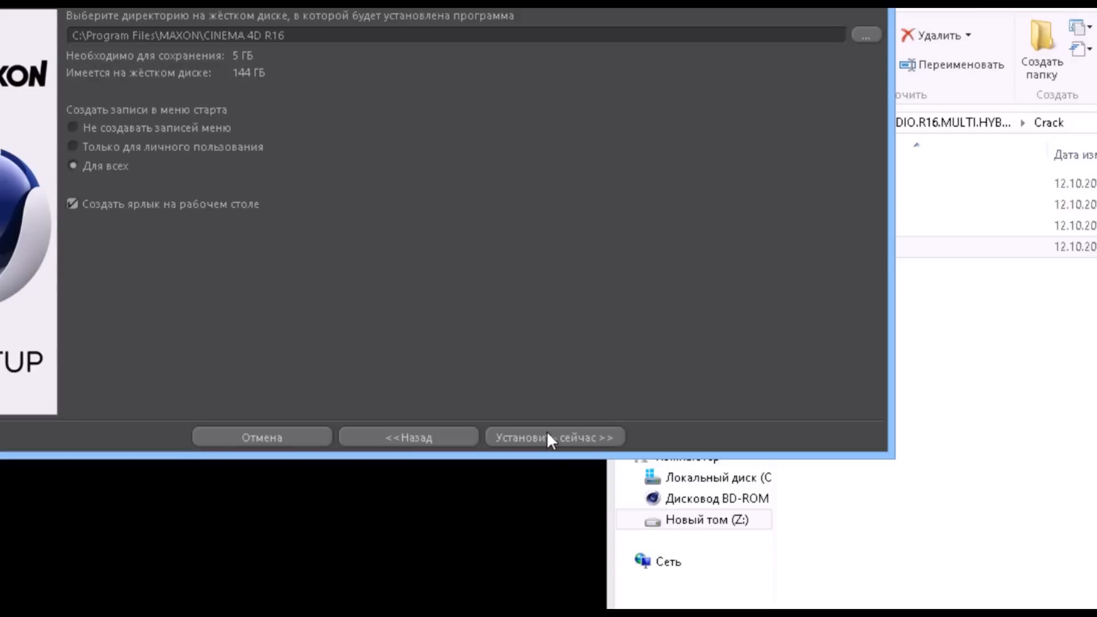
left_click(71, 203)
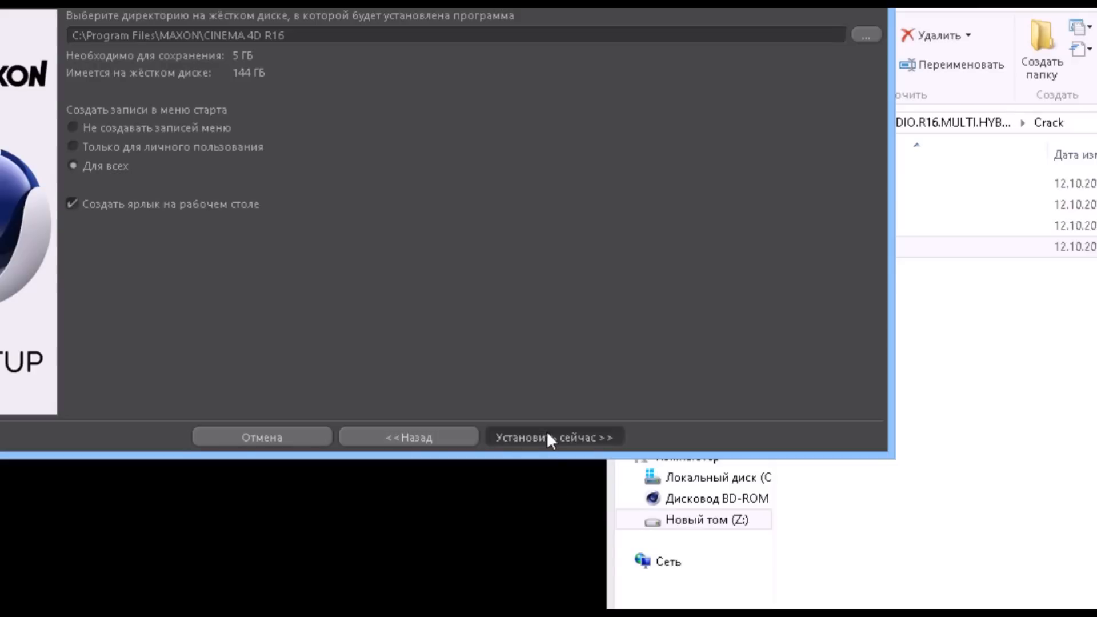
left_click(554, 436)
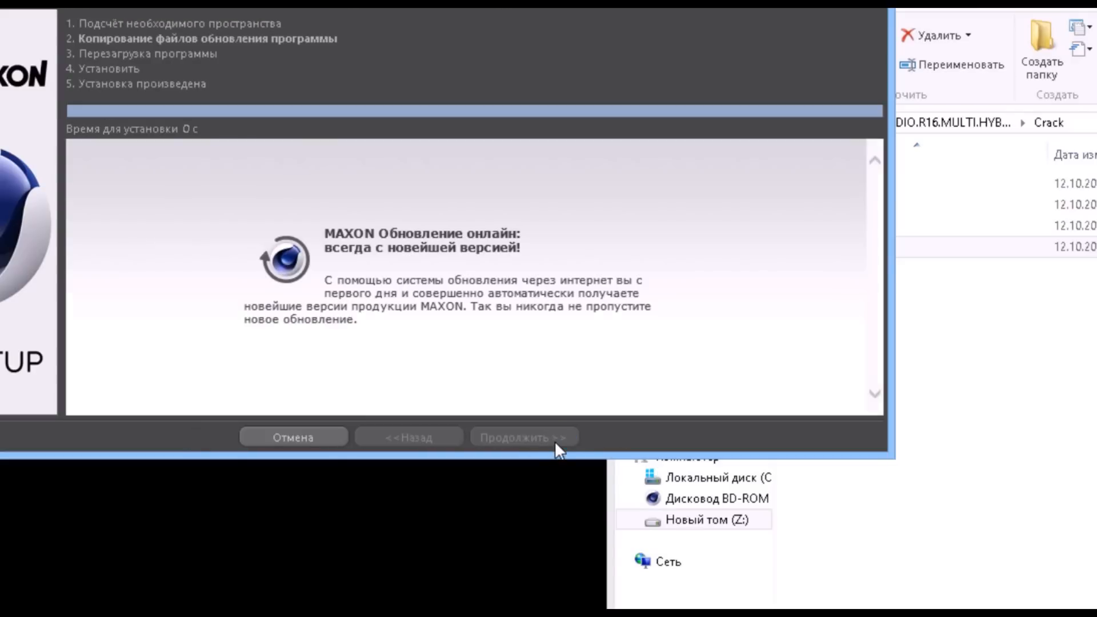